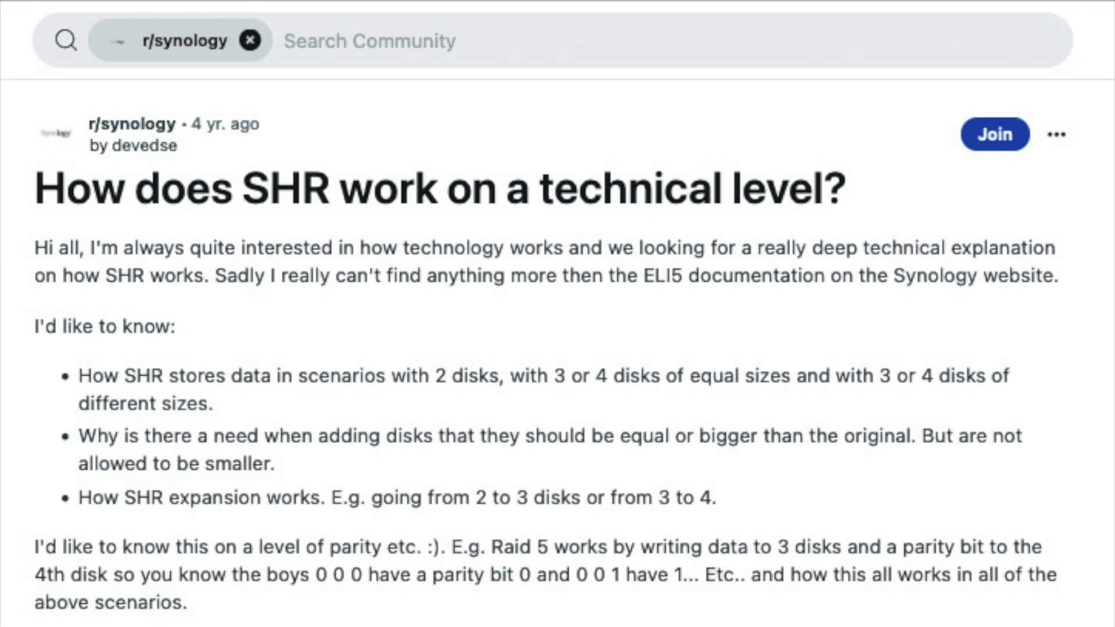
Search the BTRFS docs for 'raid5' and go to the btrfs(5) RAID56 status and recommended practices section.
scroll(down, 3)
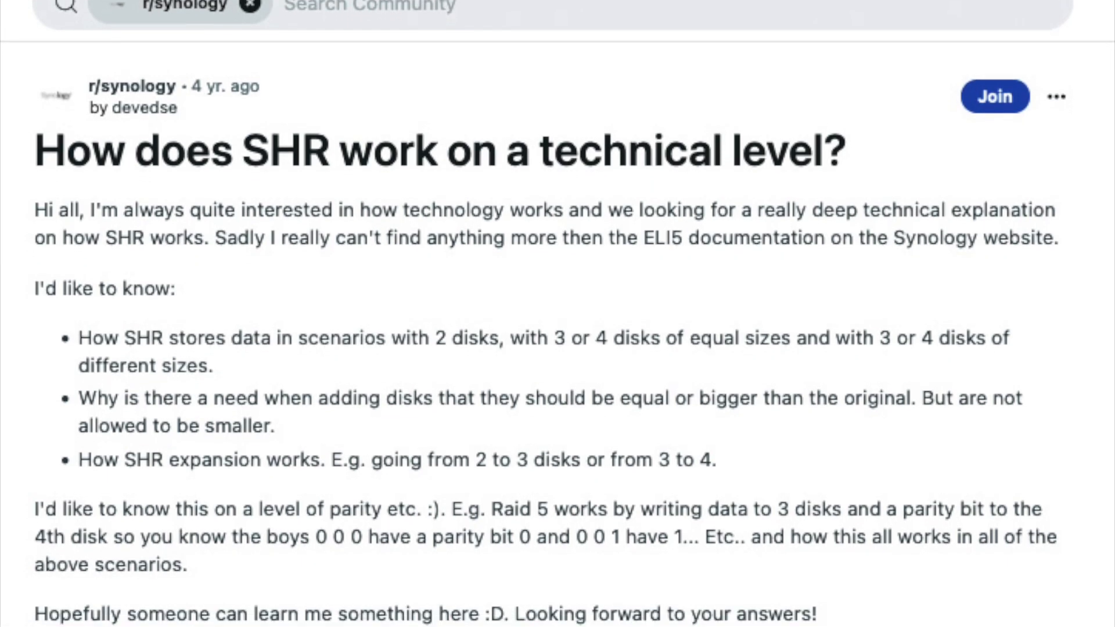
scroll(down, 3)
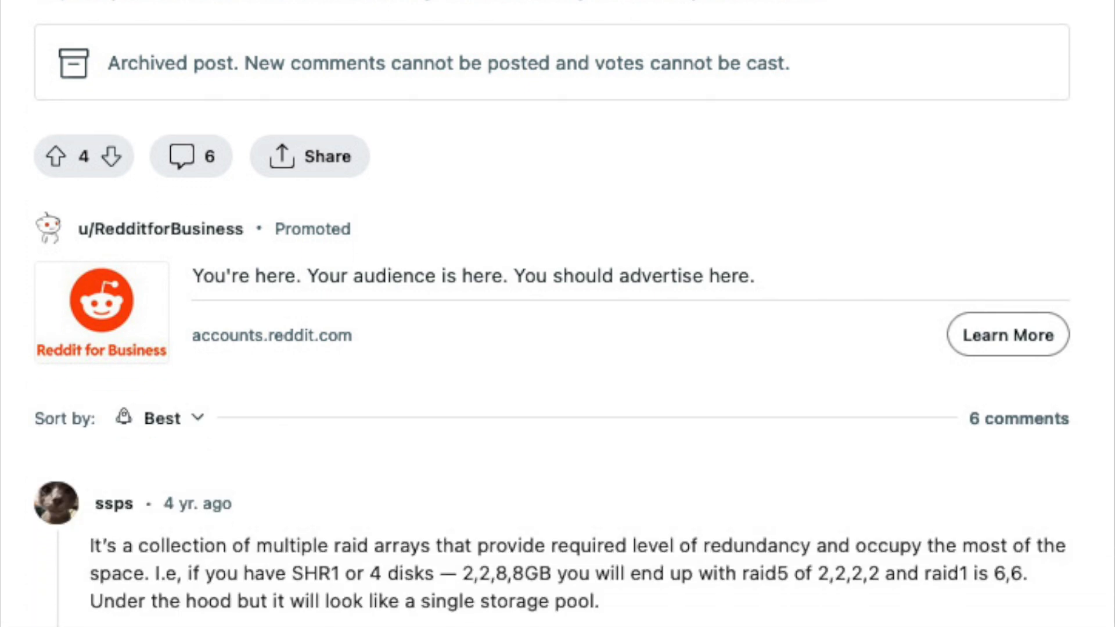
scroll(down, 3)
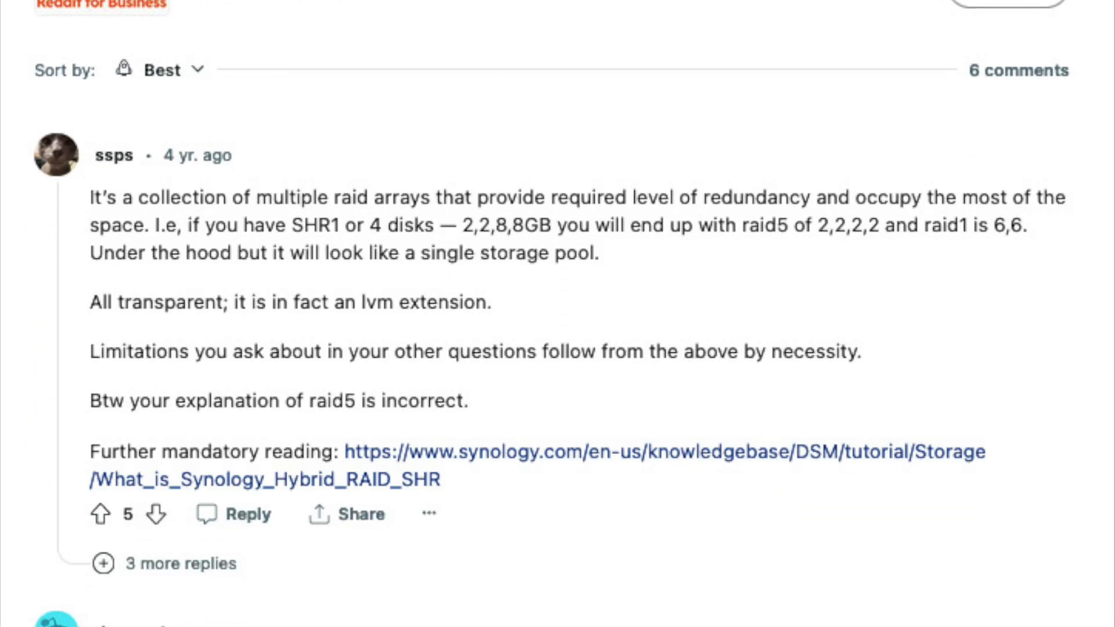
scroll(down, 3)
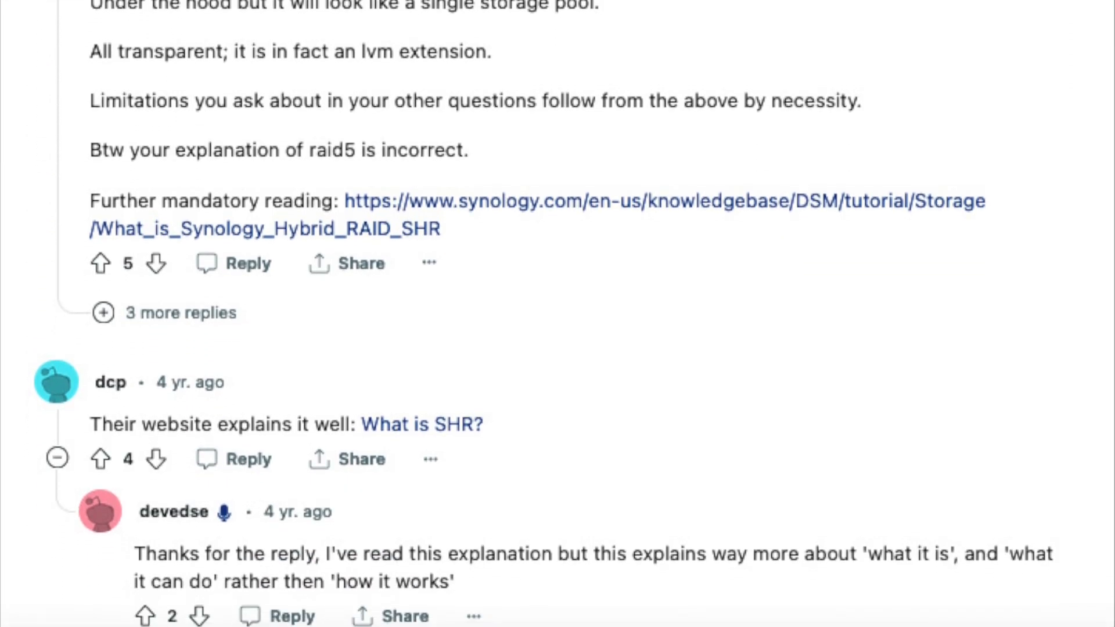
scroll(down, 3)
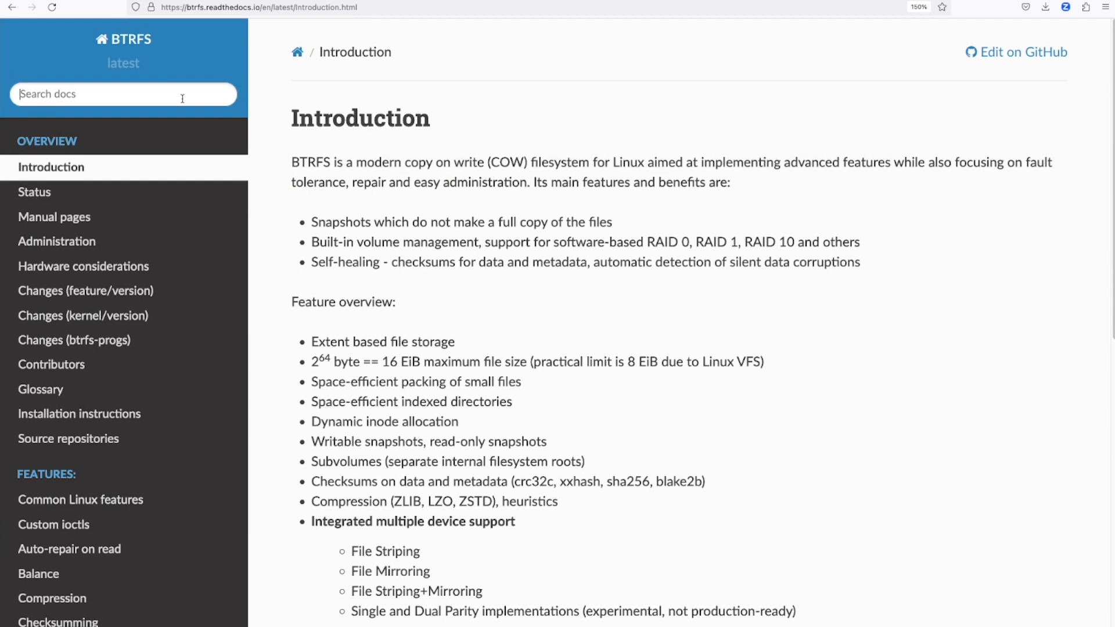
text(raid5)
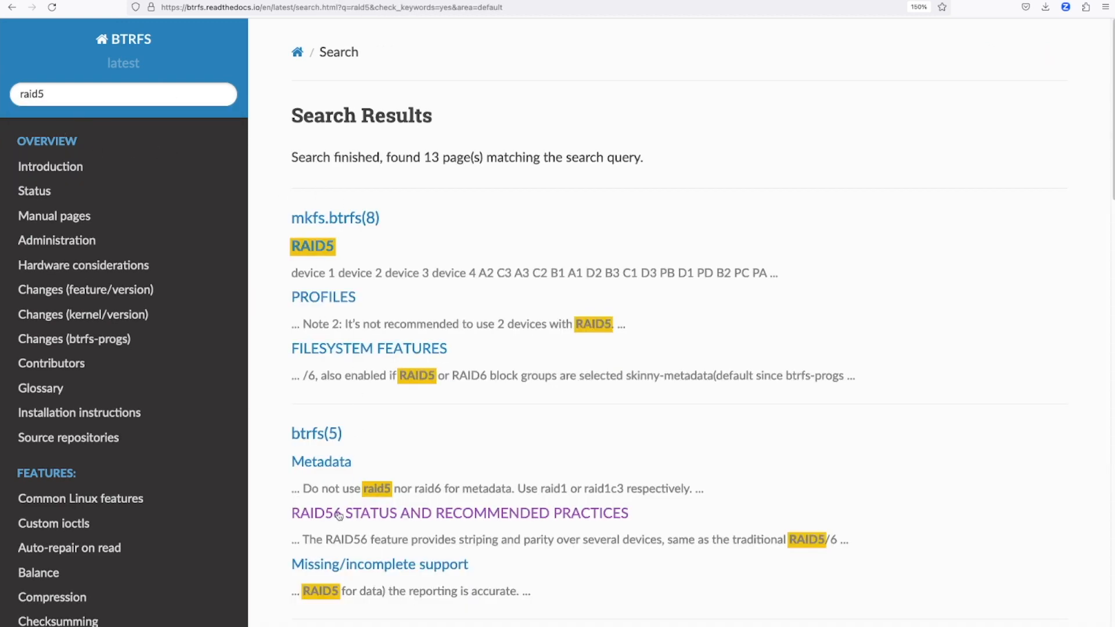
click(460, 512)
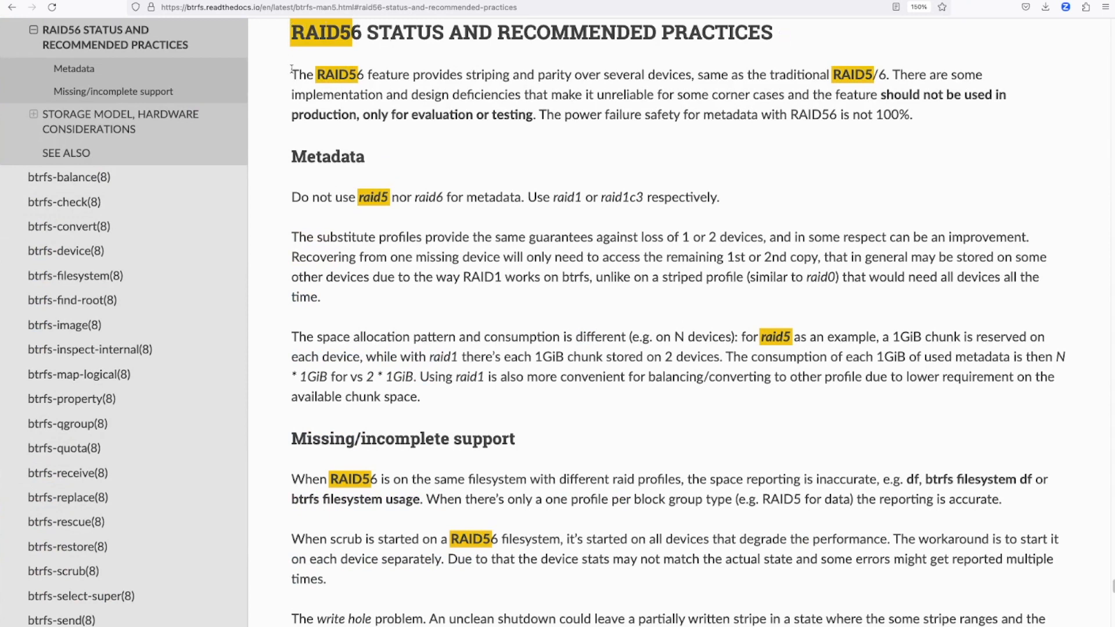
Highlight the RAID56 warning text while reading it.
drag(291, 74, 786, 94)
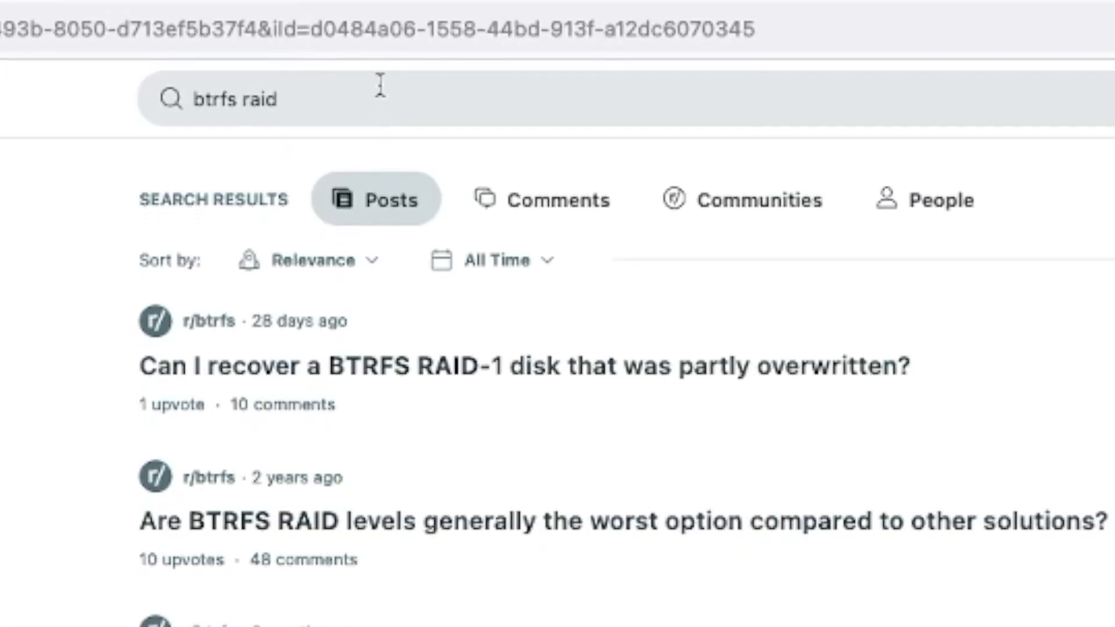
Read down through the Reddit BTRFS RAID 6 home-server thread and its replies.
scroll(down, 3)
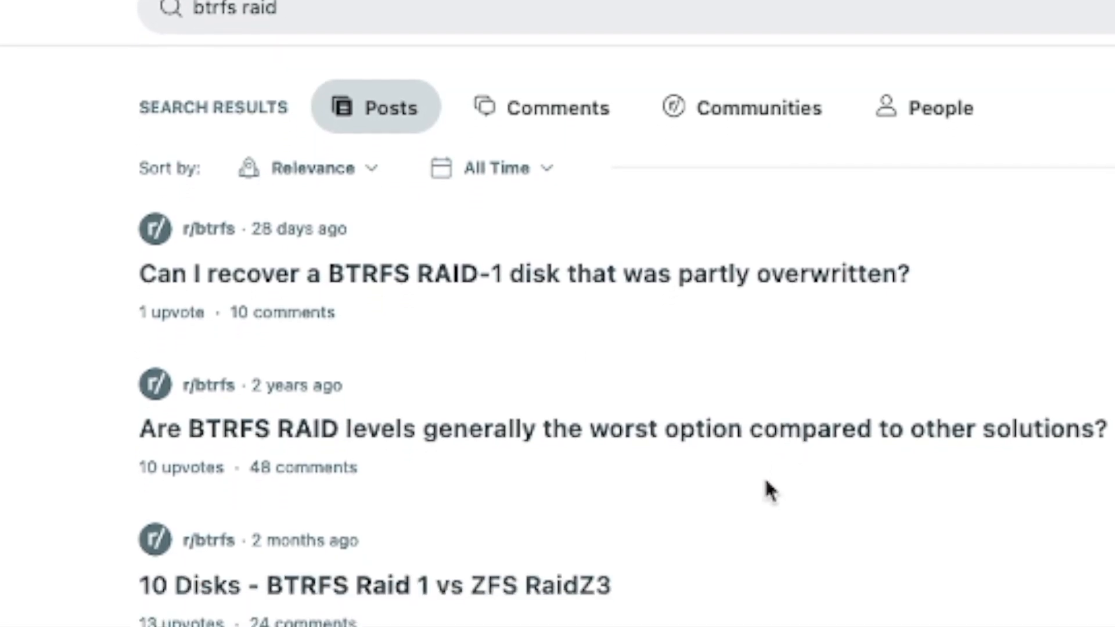
scroll(down, 3)
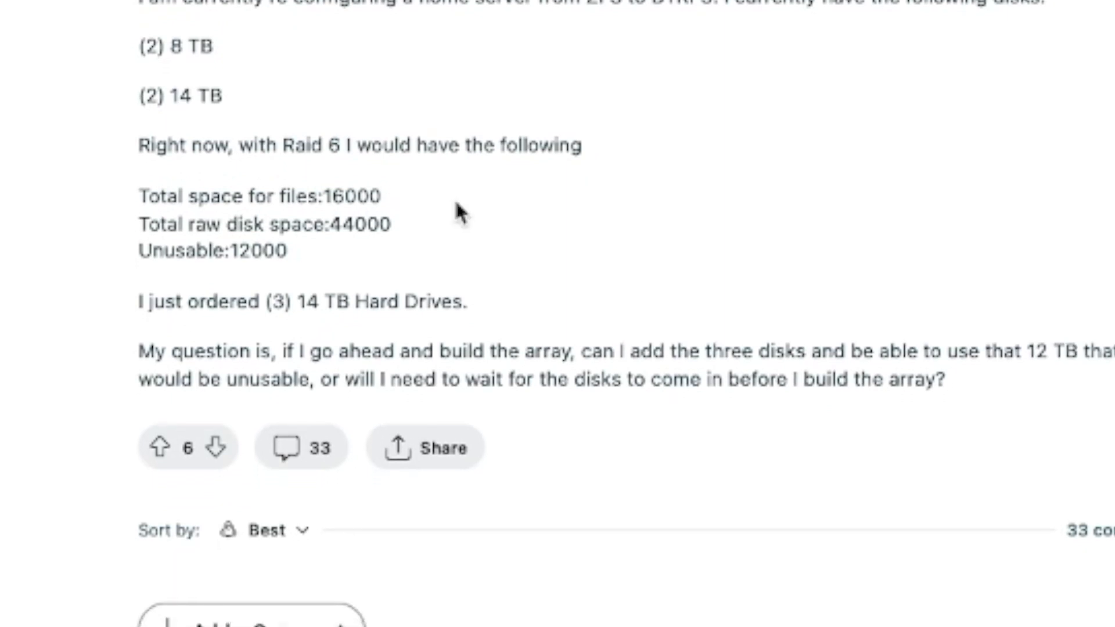
scroll(down, 3)
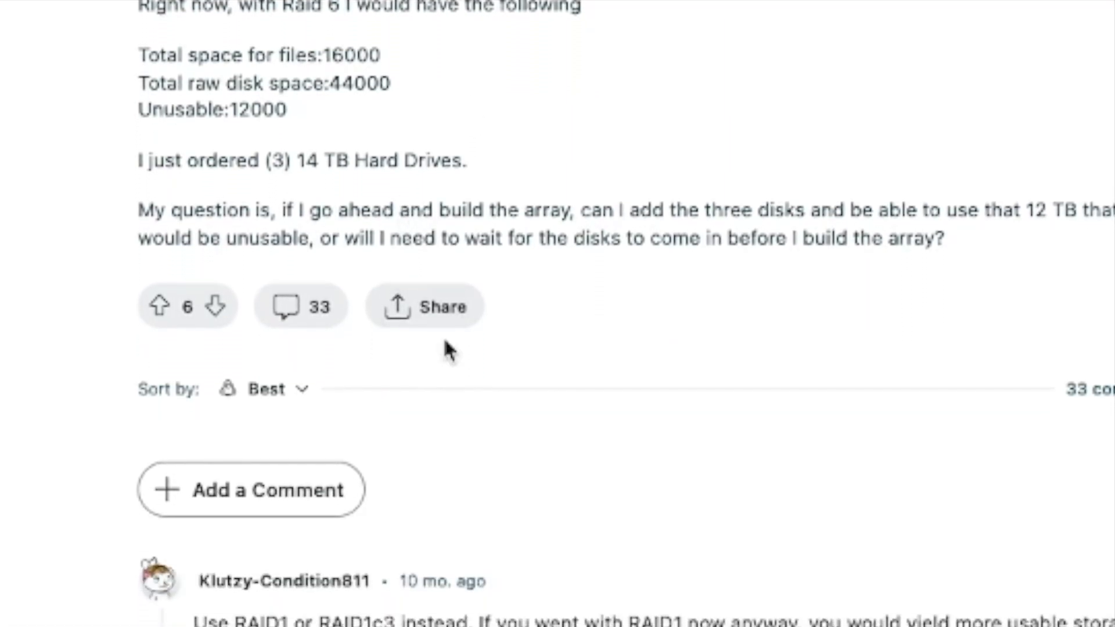
scroll(down, 3)
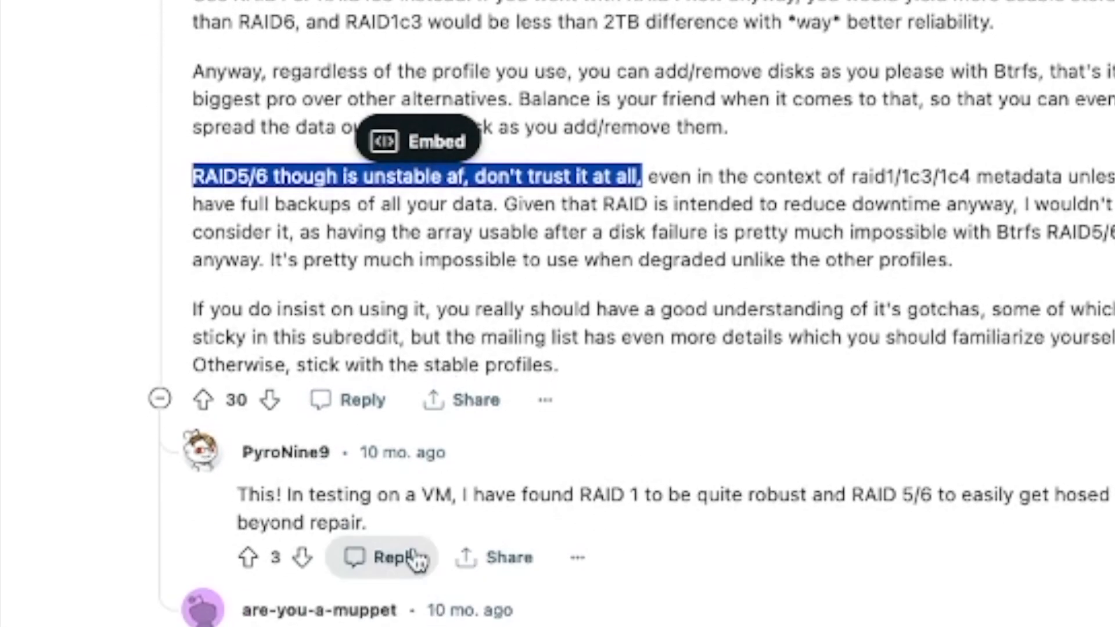
scroll(down, 3)
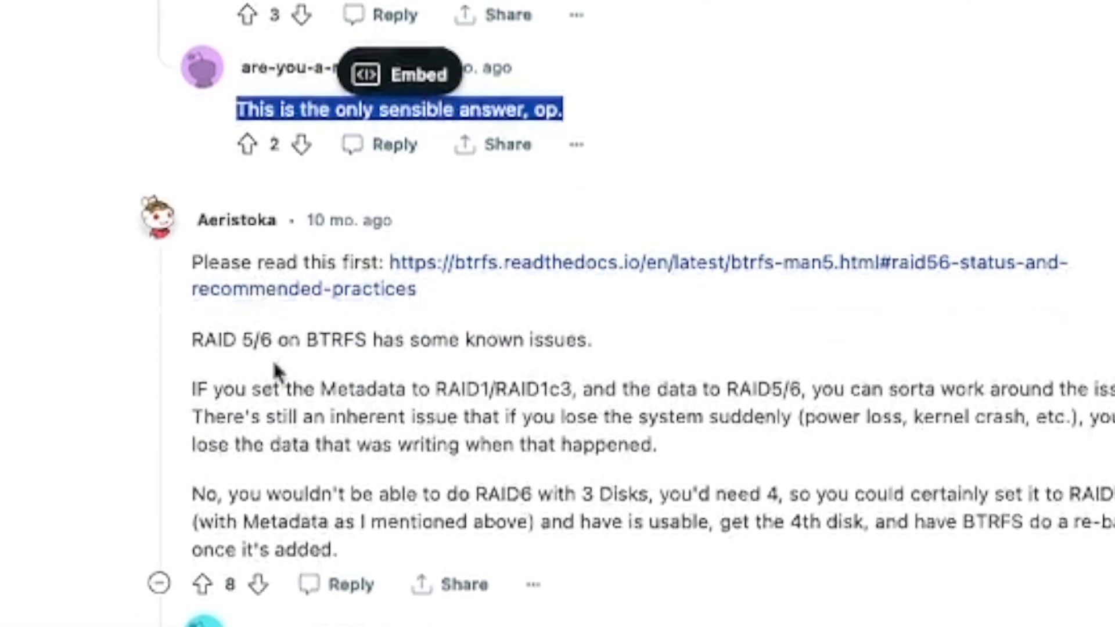
scroll(down, 3)
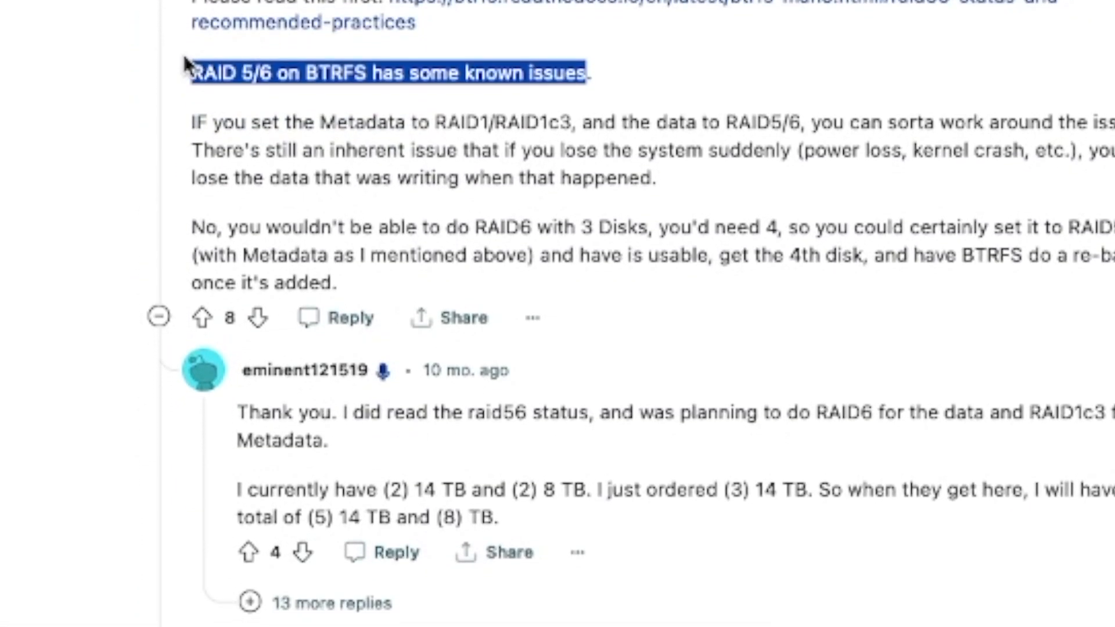
scroll(down, 3)
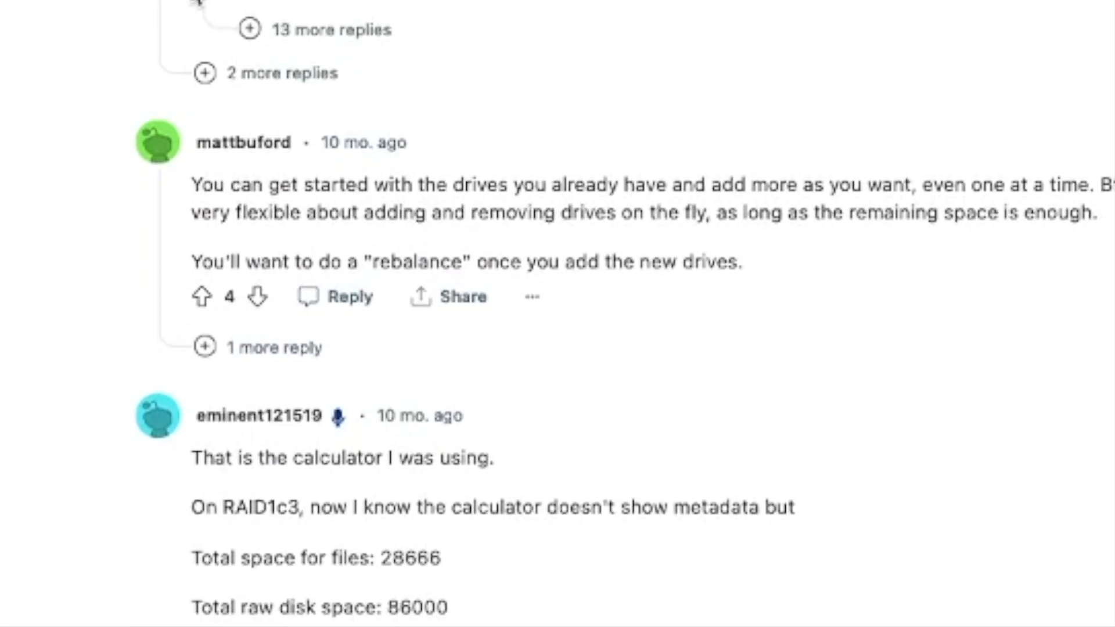
scroll(down, 3)
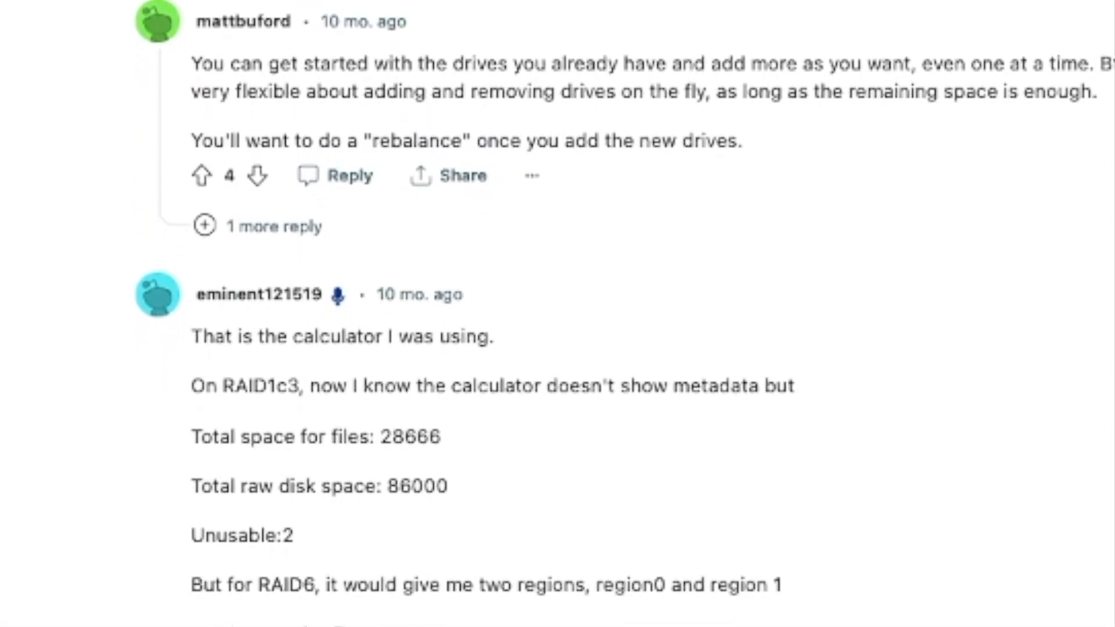
scroll(down, 3)
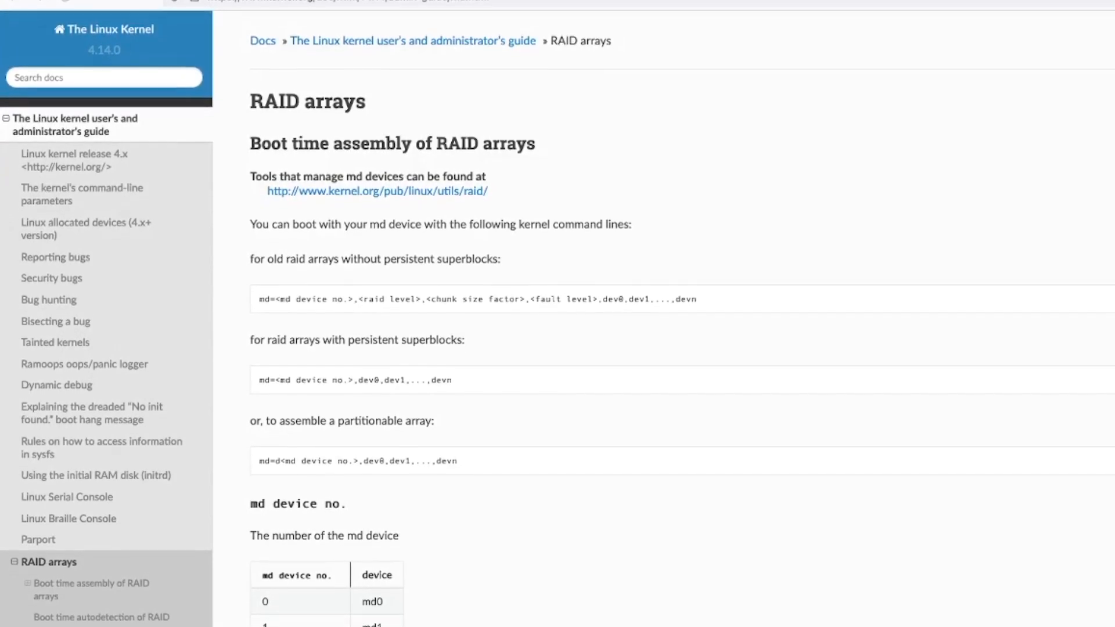
Read the kernel RAID arrays page through md device numbers and RAID levels.
scroll(down, 3)
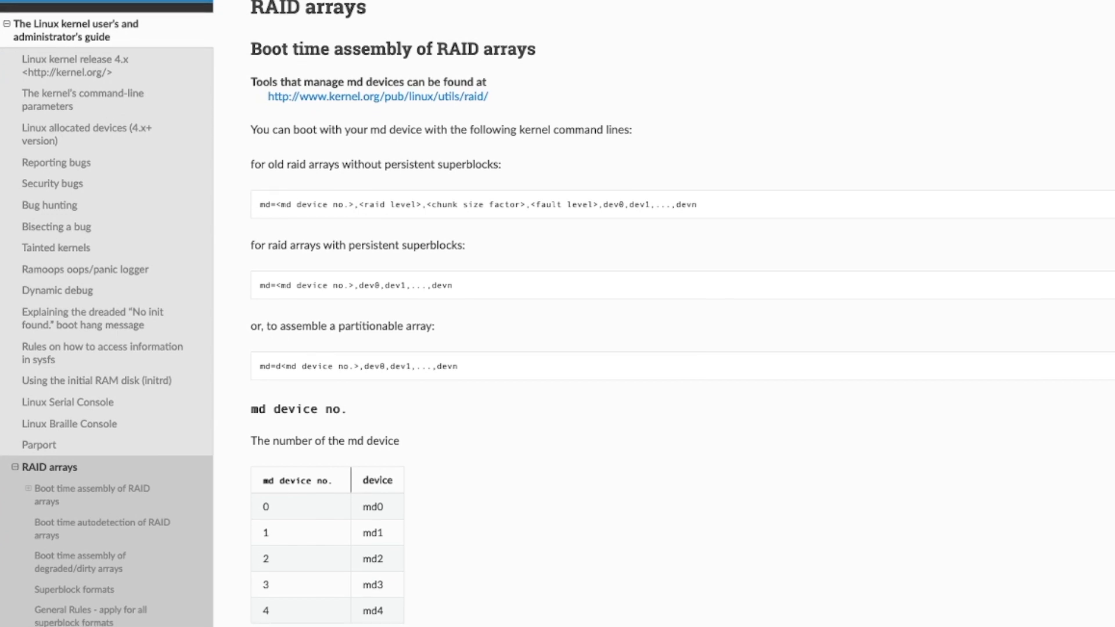
scroll(down, 3)
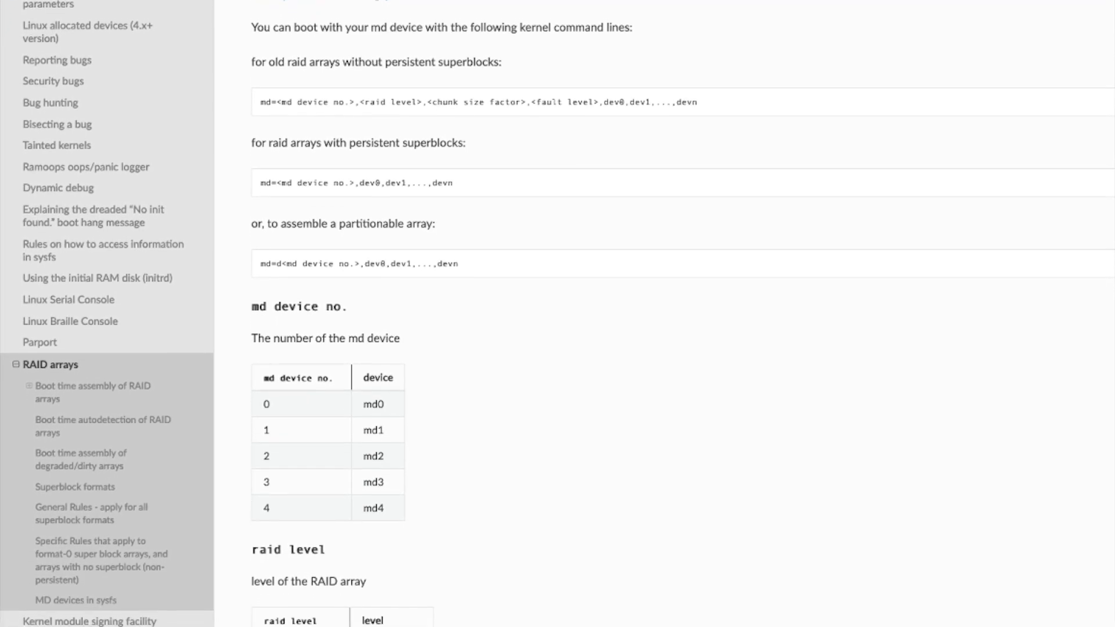
scroll(down, 3)
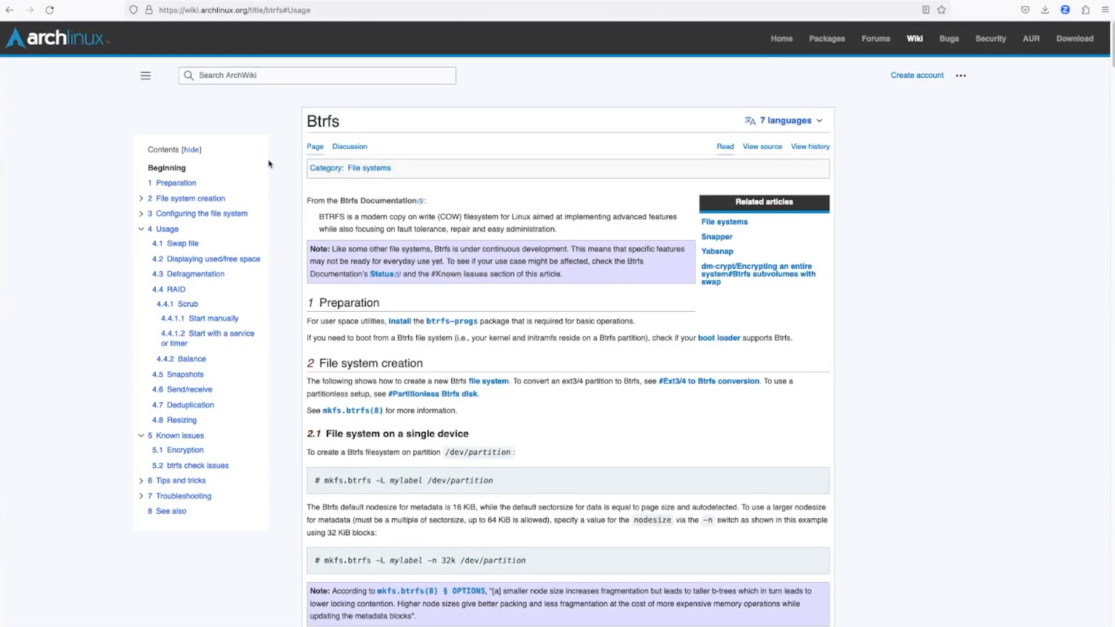
mouse_move(175, 232)
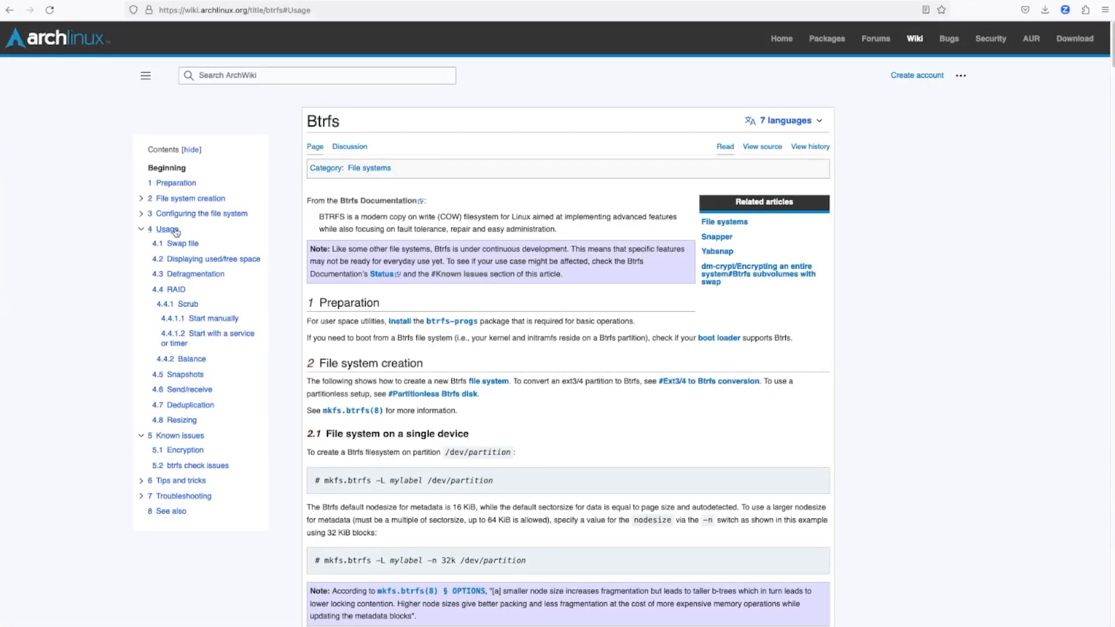
Read the ArchWiki Btrfs usage, free-space and RAID sections.
scroll(down, 3)
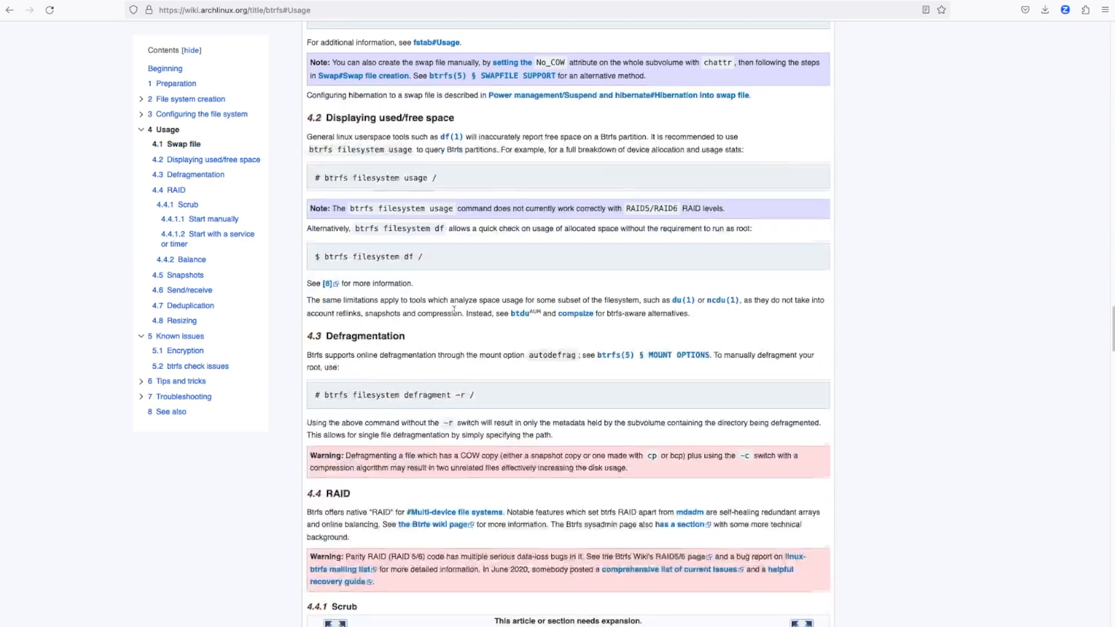
scroll(down, 3)
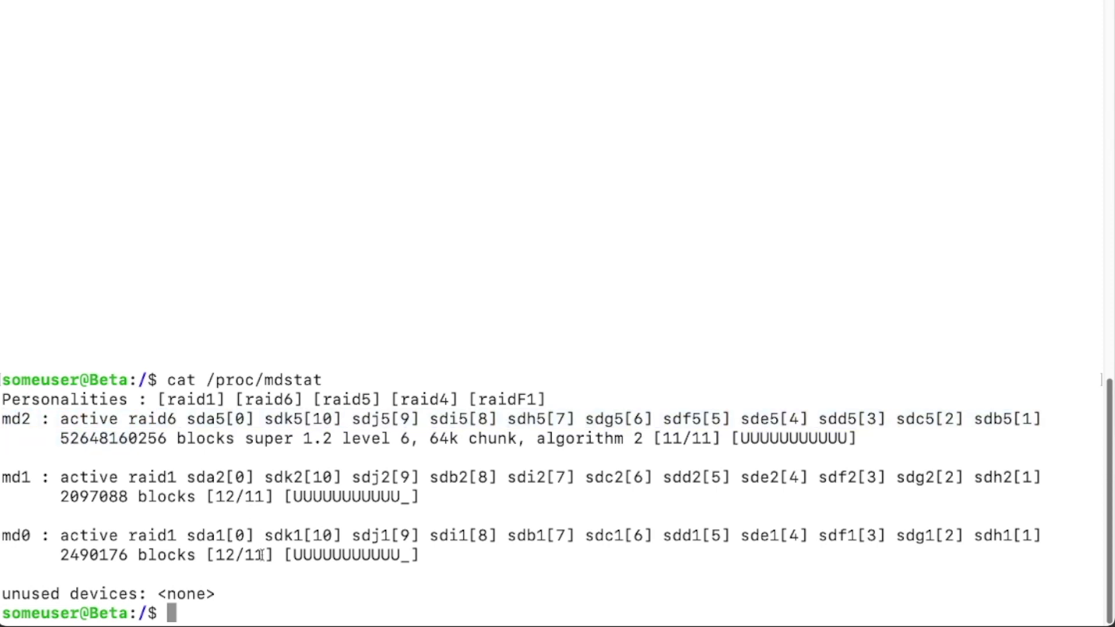
Run 'sudo btrfs filesystem usage /volume1' to report the volume's Btrfs space usage.
text(sudo)
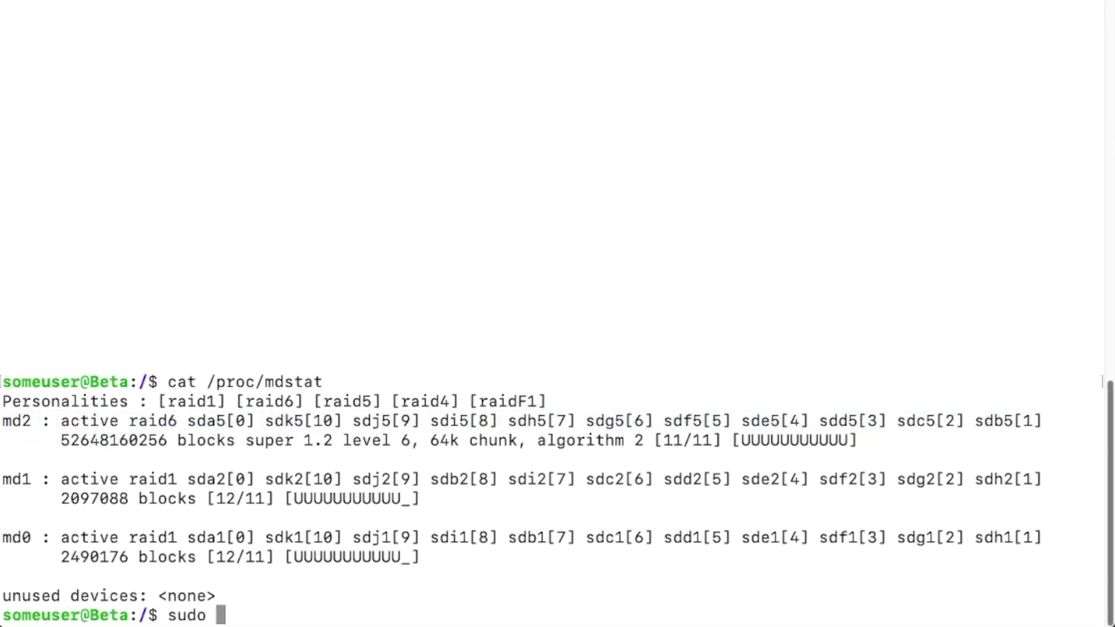
text(btrfs fi)
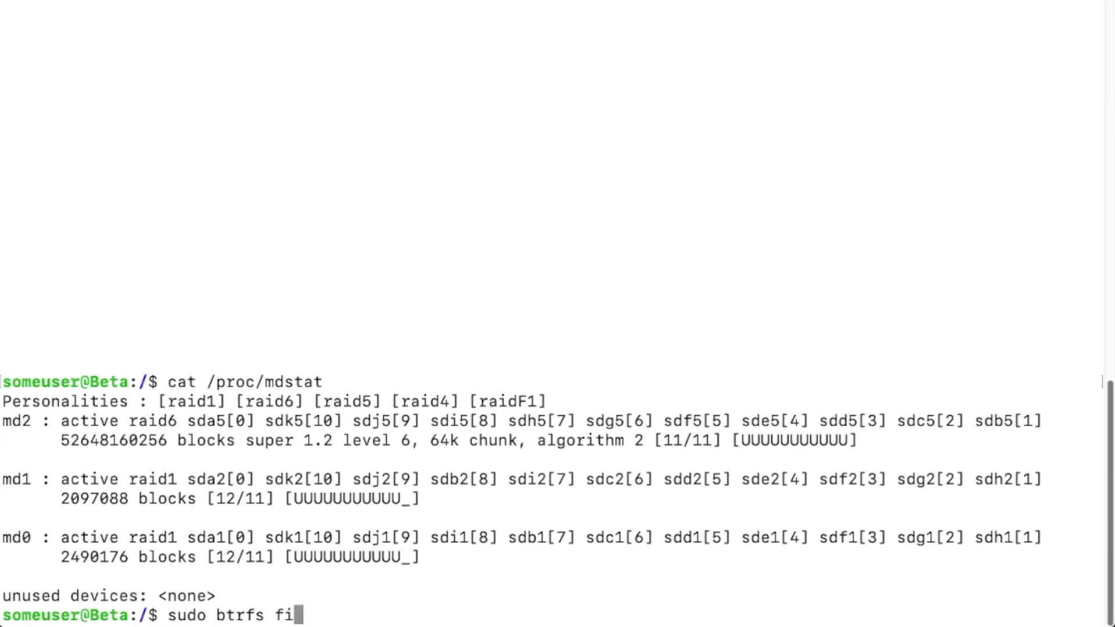
text(lesystem)
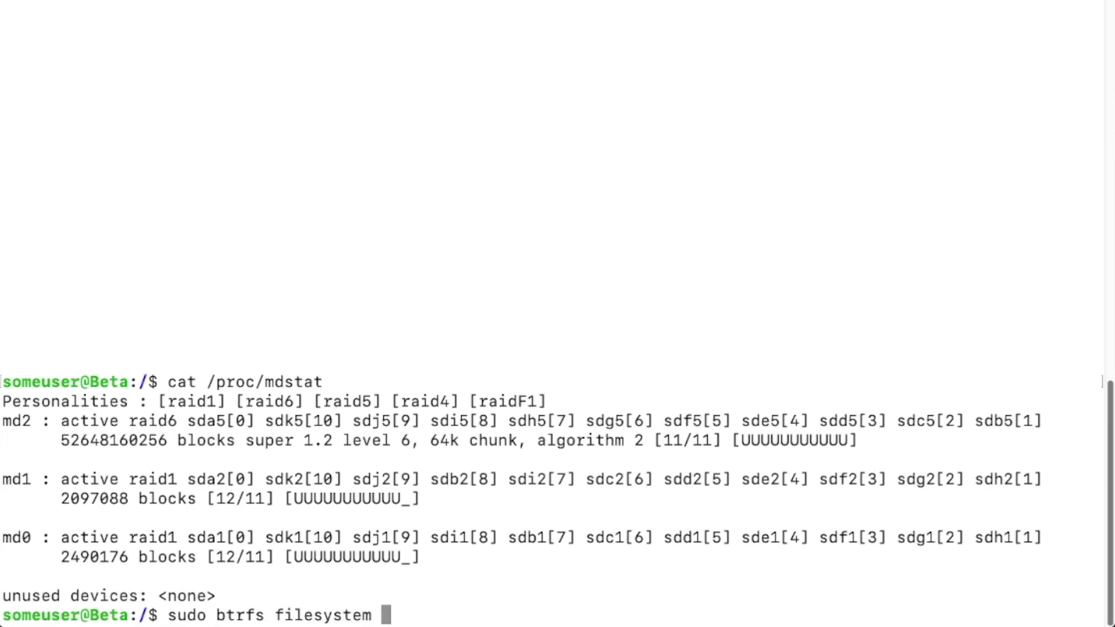
text(usage /volume1)
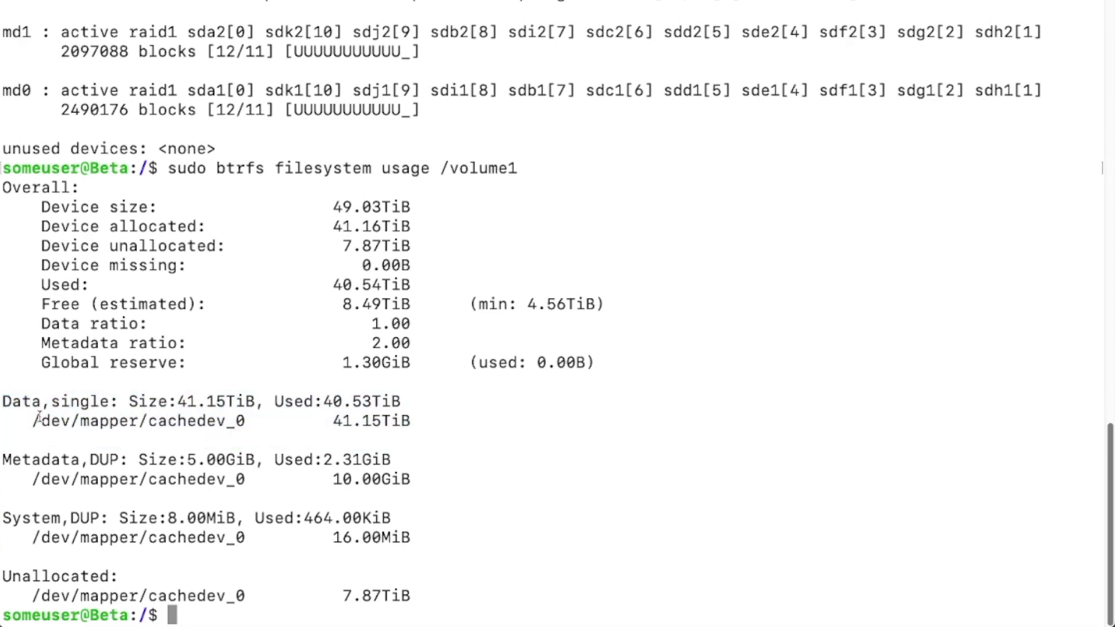
mouse_move(254, 425)
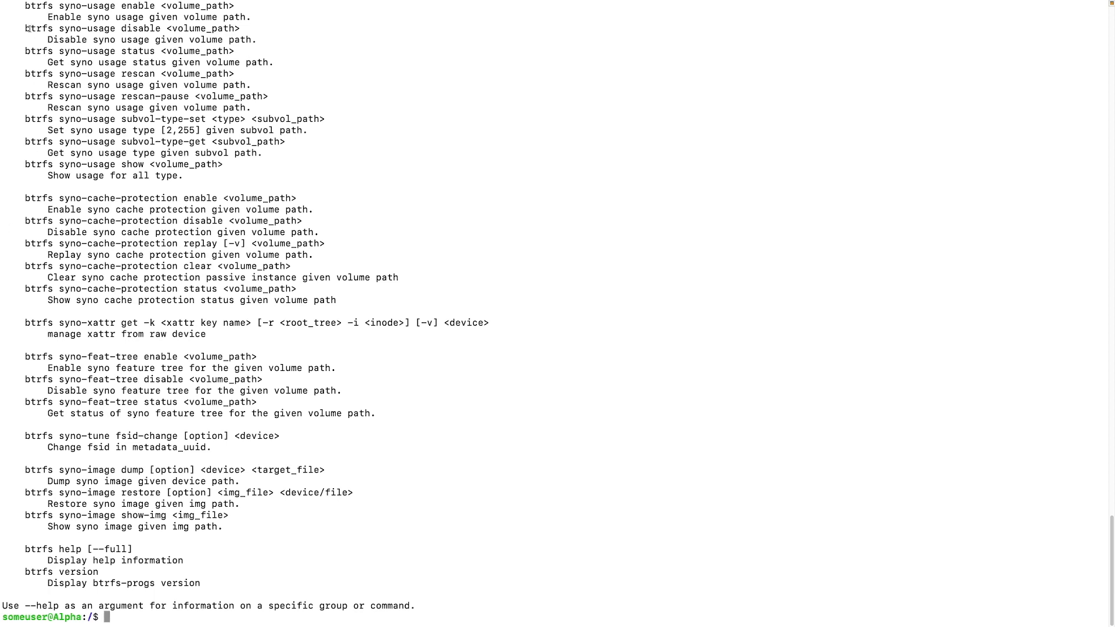
Read through the Details section of Synology's Btrfs RAID implementation article.
drag(27, 28, 282, 542)
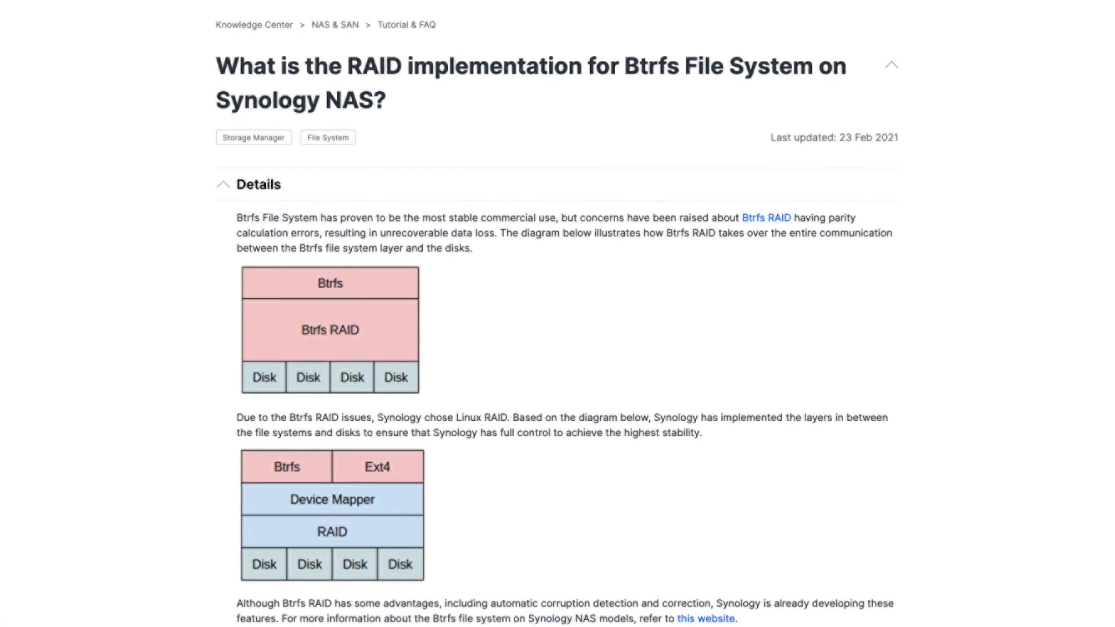
scroll(down, 3)
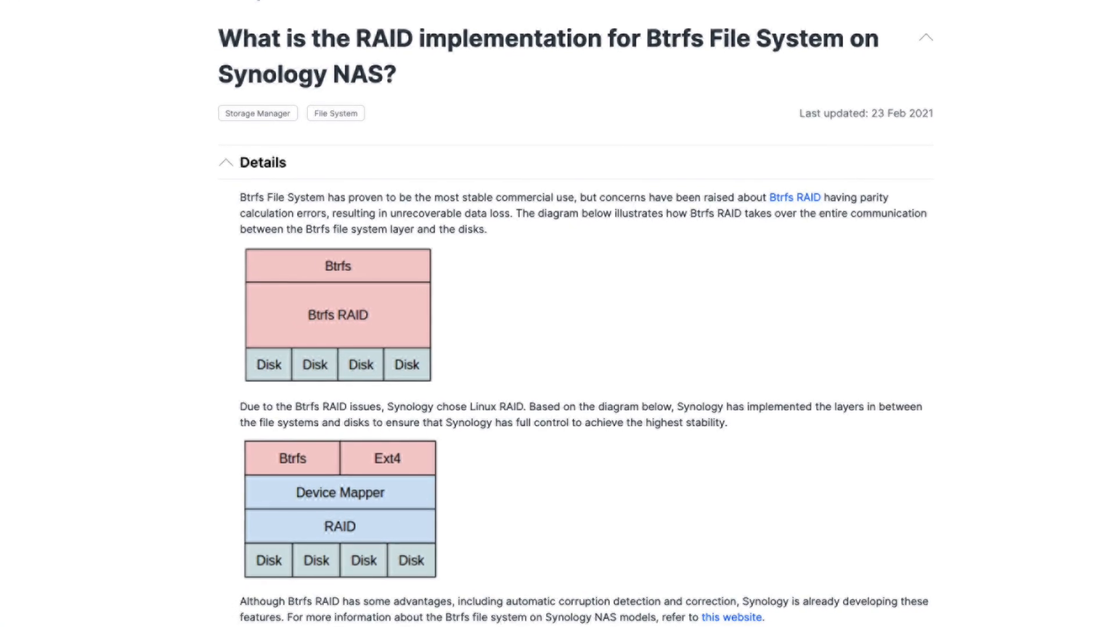
scroll(down, 3)
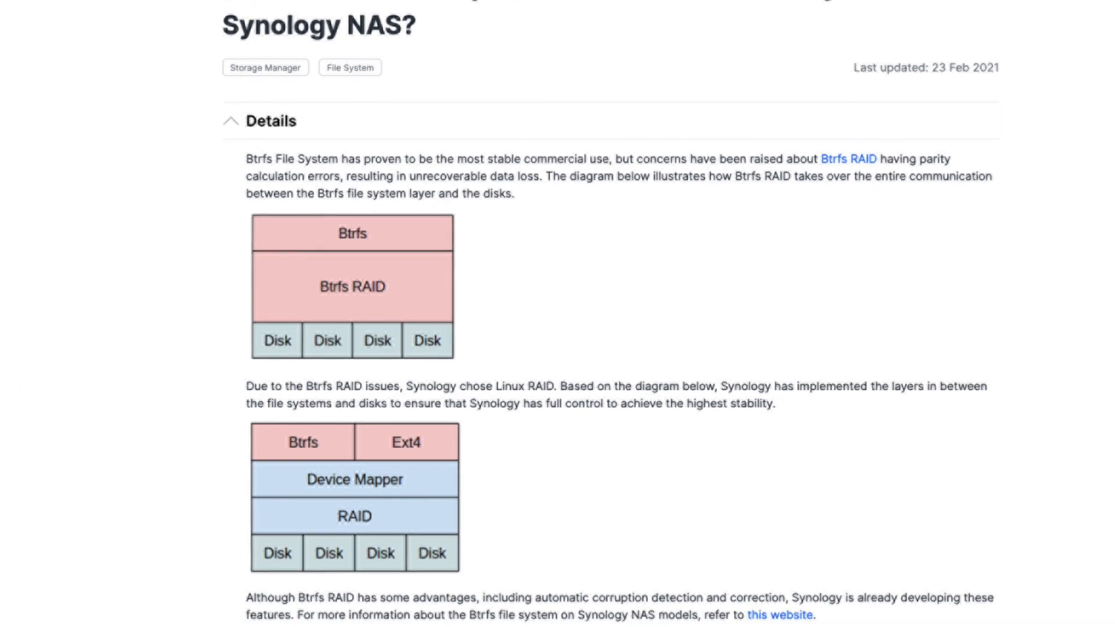
scroll(down, 3)
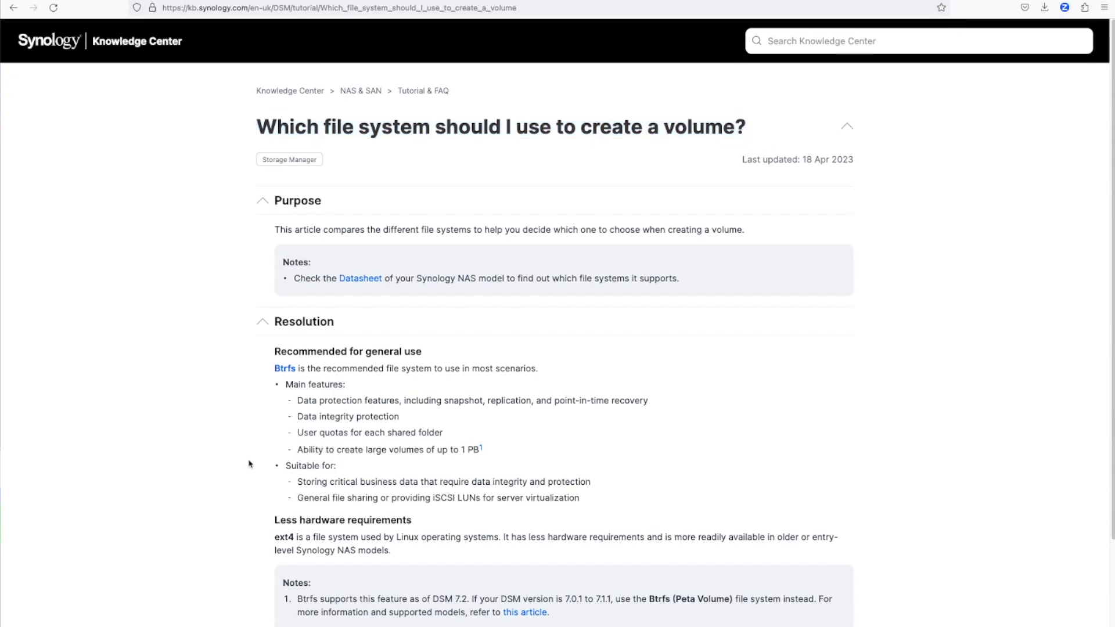
mouse_move(301, 370)
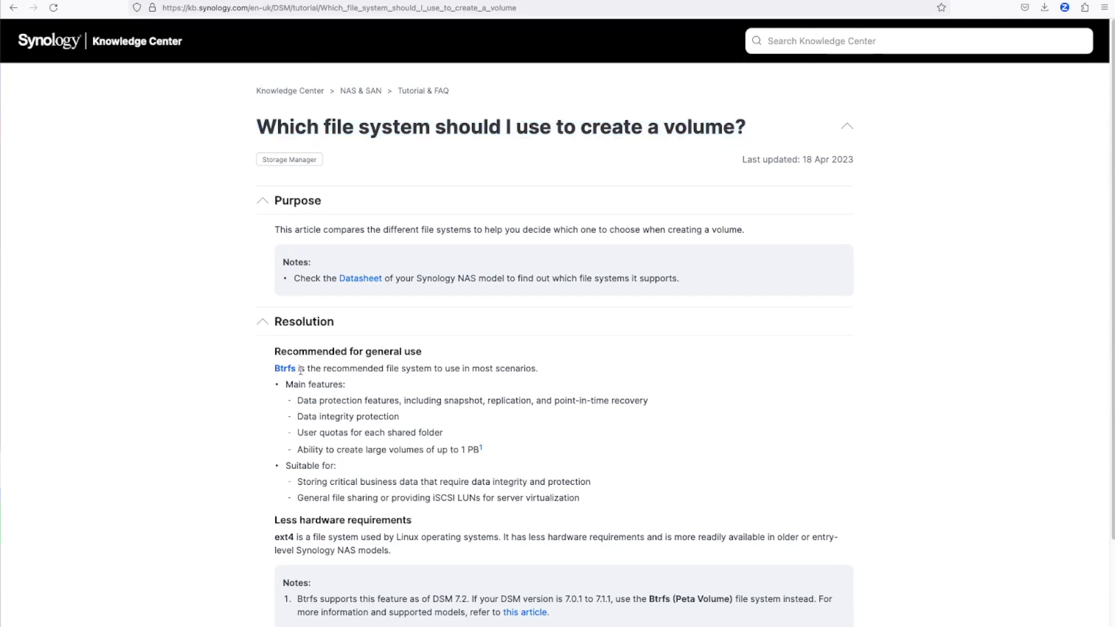
Highlight the ext4 description paragraph in the file-system article, clear it and read on.
drag(298, 368, 538, 368)
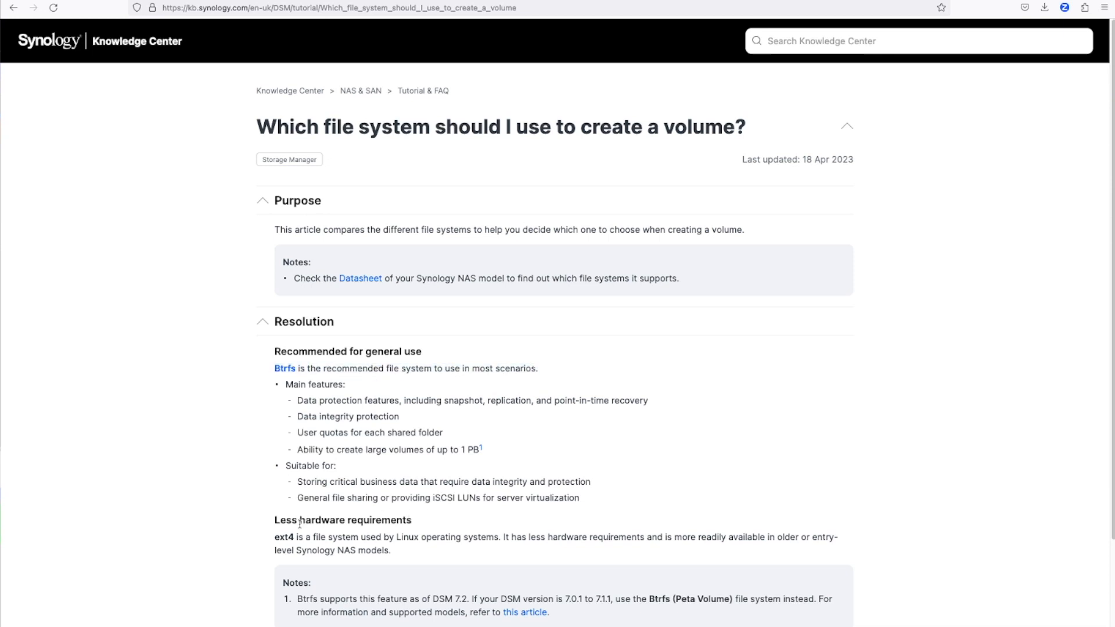
drag(274, 536, 382, 536)
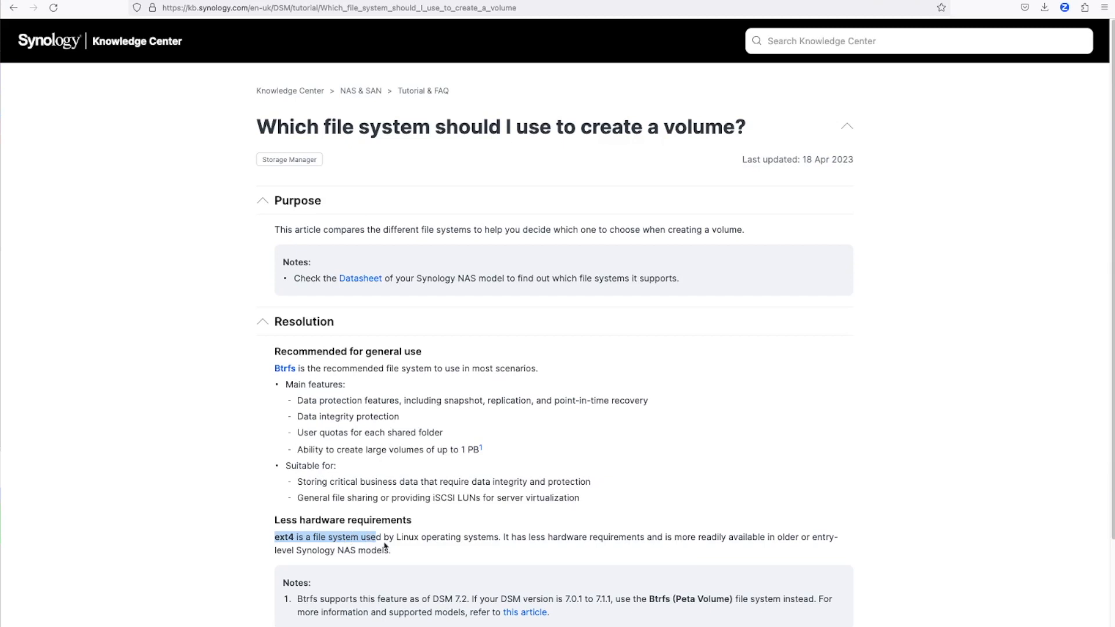
drag(382, 536, 391, 549)
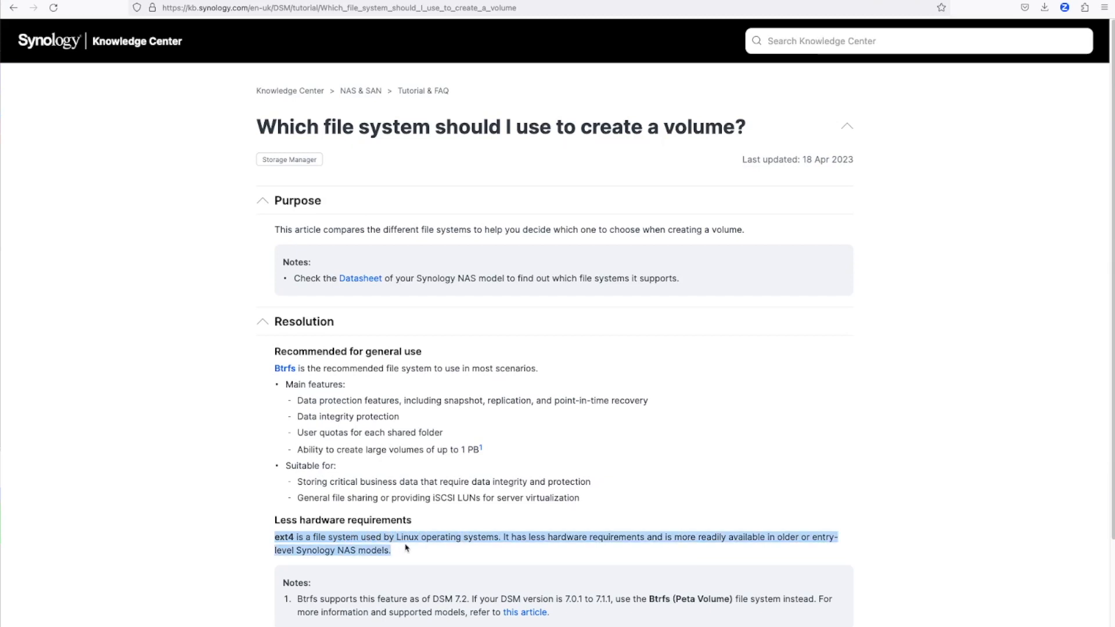
click(398, 556)
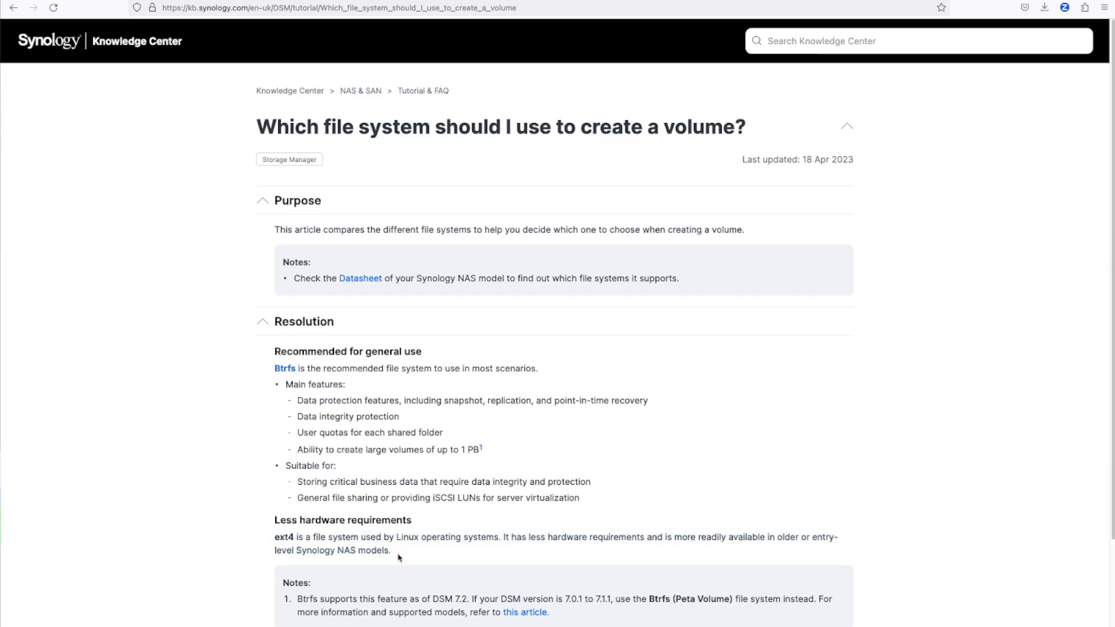
scroll(down, 3)
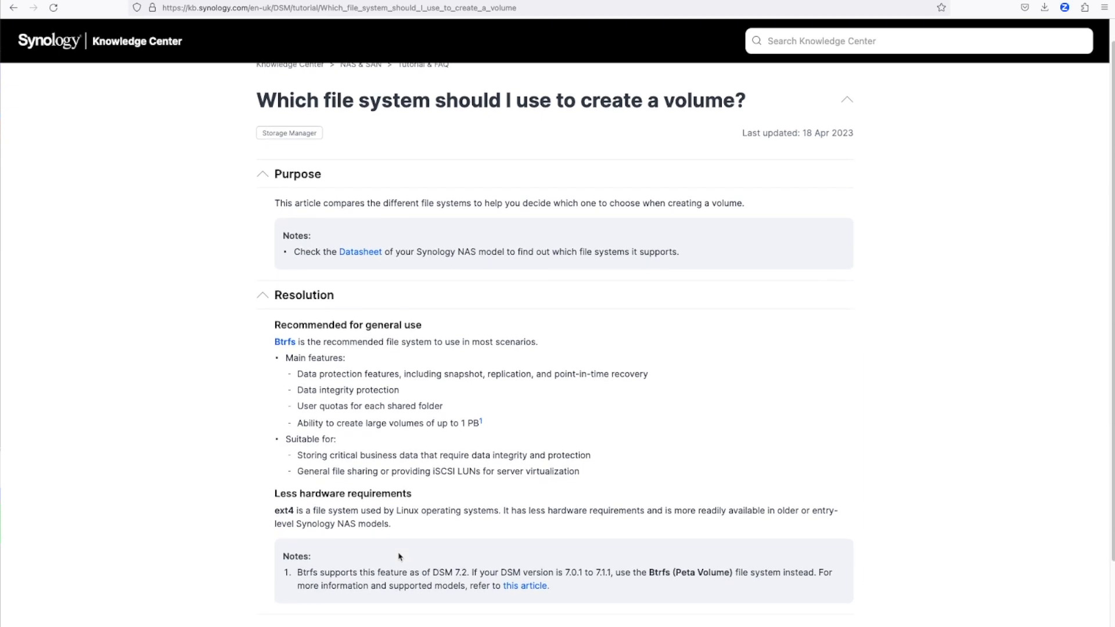
scroll(down, 3)
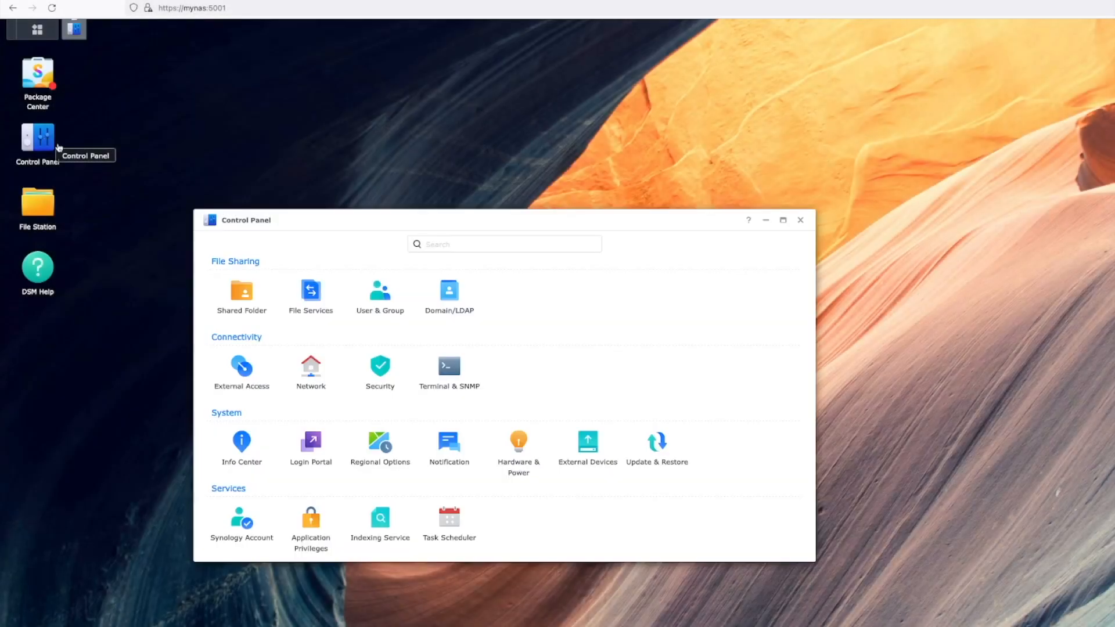
View the surveillance shared folder's Advanced settings in Control Panel.
click(242, 291)
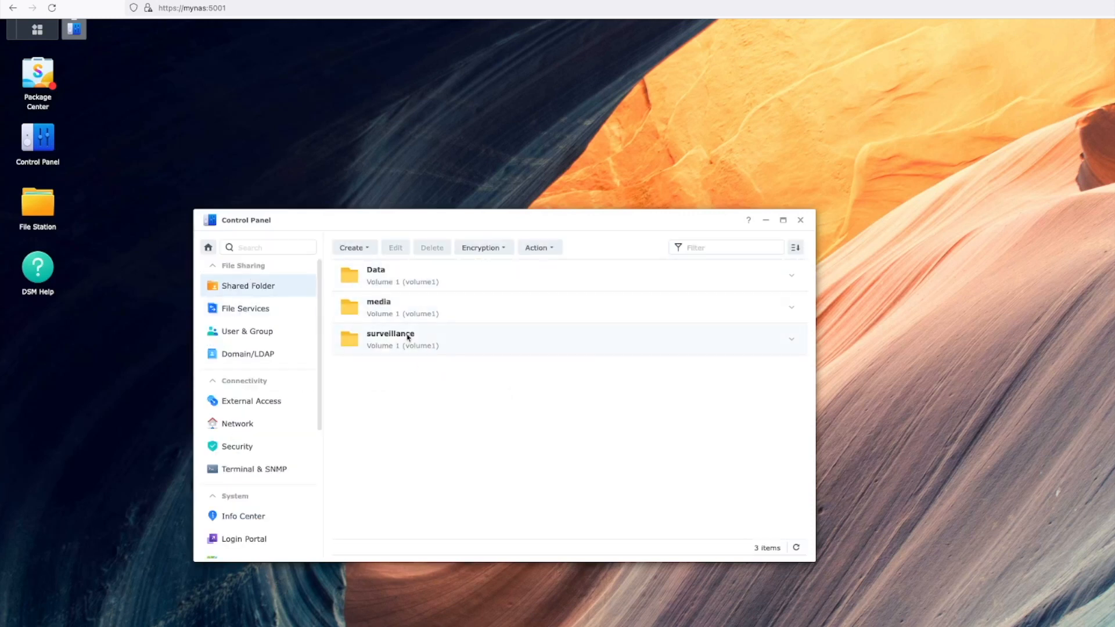
double_click(390, 337)
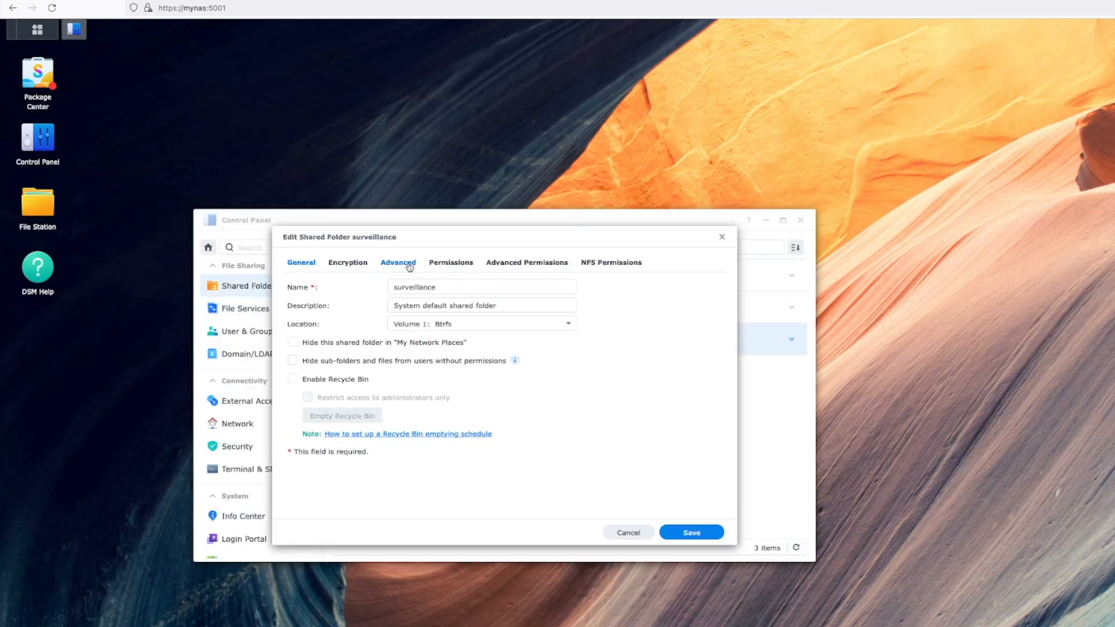
click(398, 263)
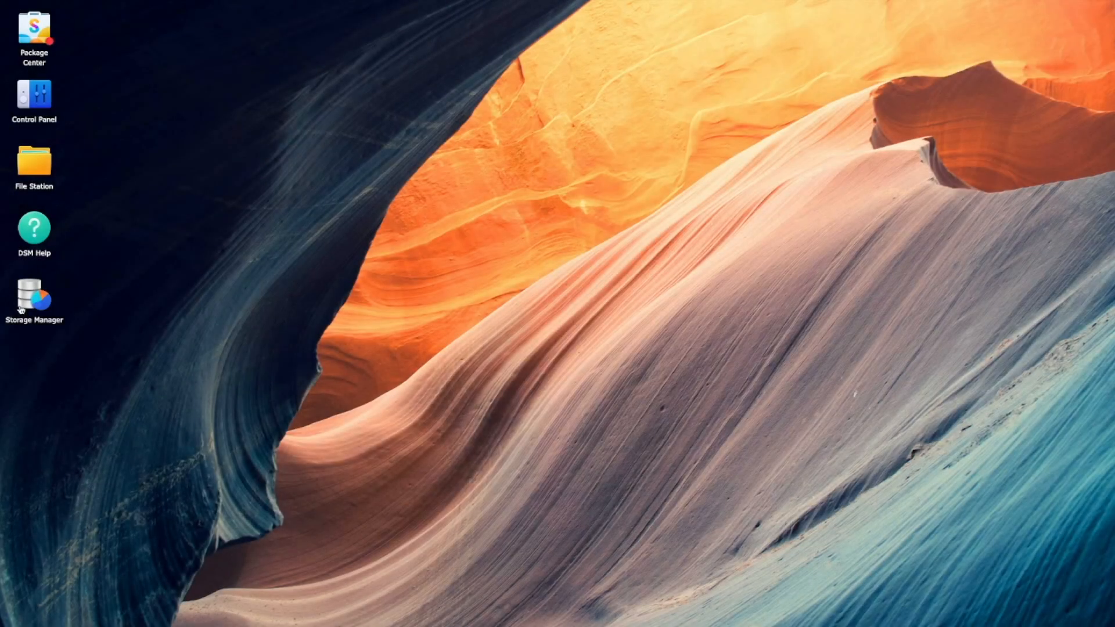
In Storage Manager, schedule monthly data scrubbing for Storage Pool 1 and save it.
double_click(34, 296)
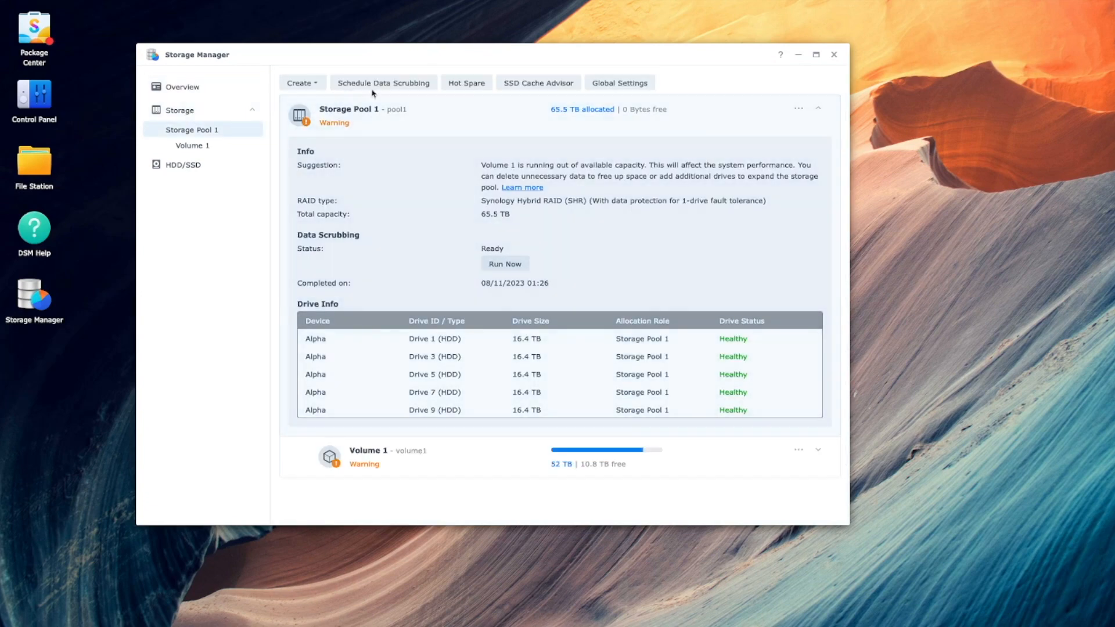
click(382, 82)
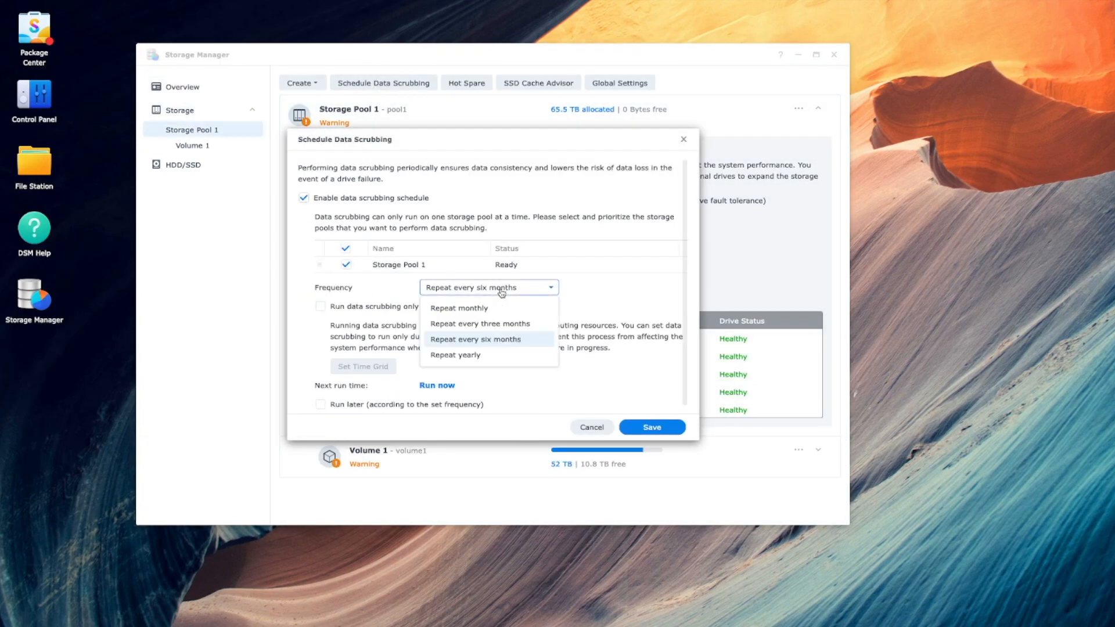
click(459, 307)
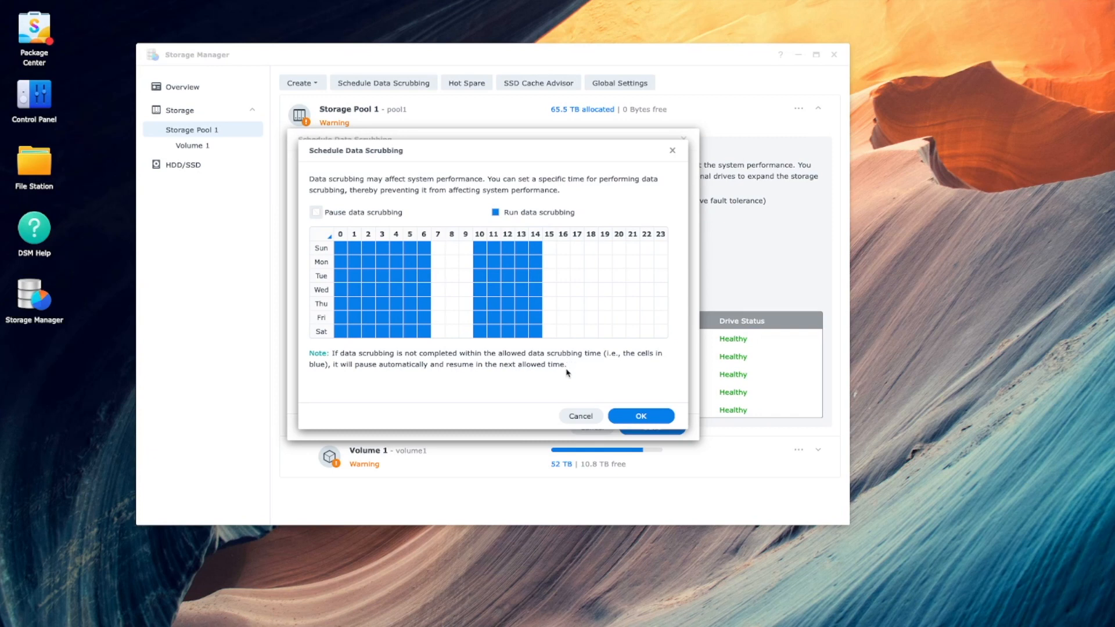
mouse_move(574, 368)
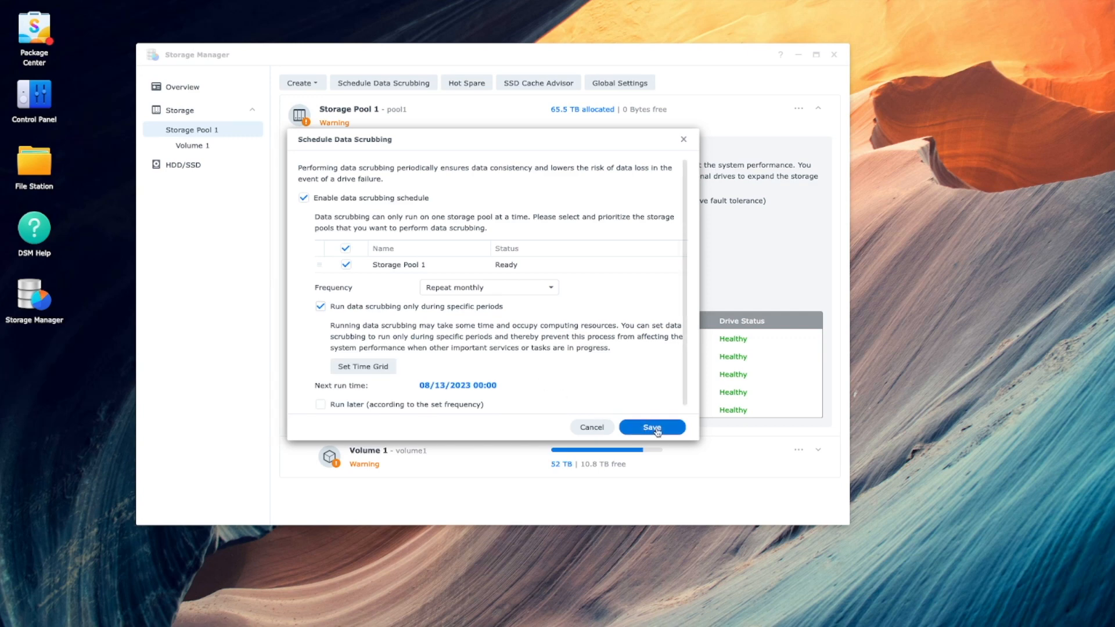
click(650, 427)
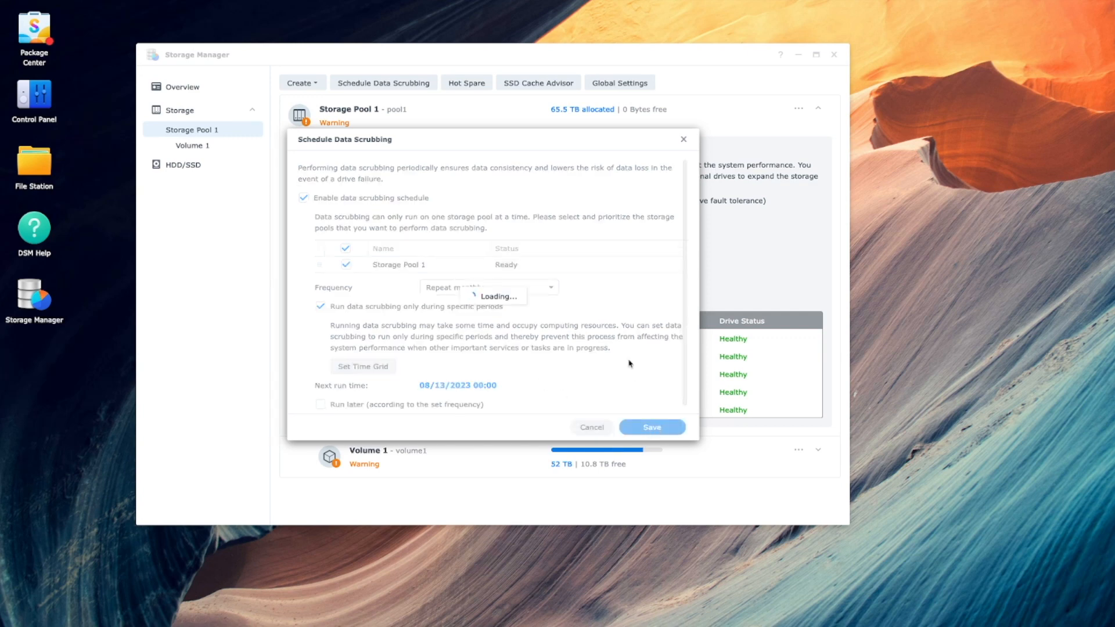
click(651, 426)
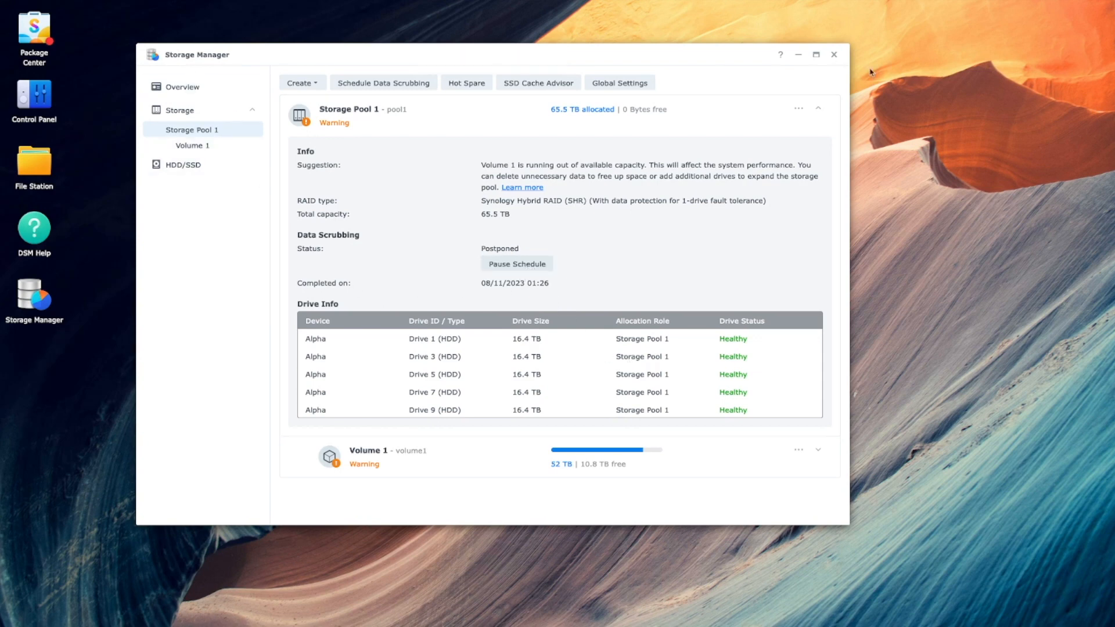
click(834, 54)
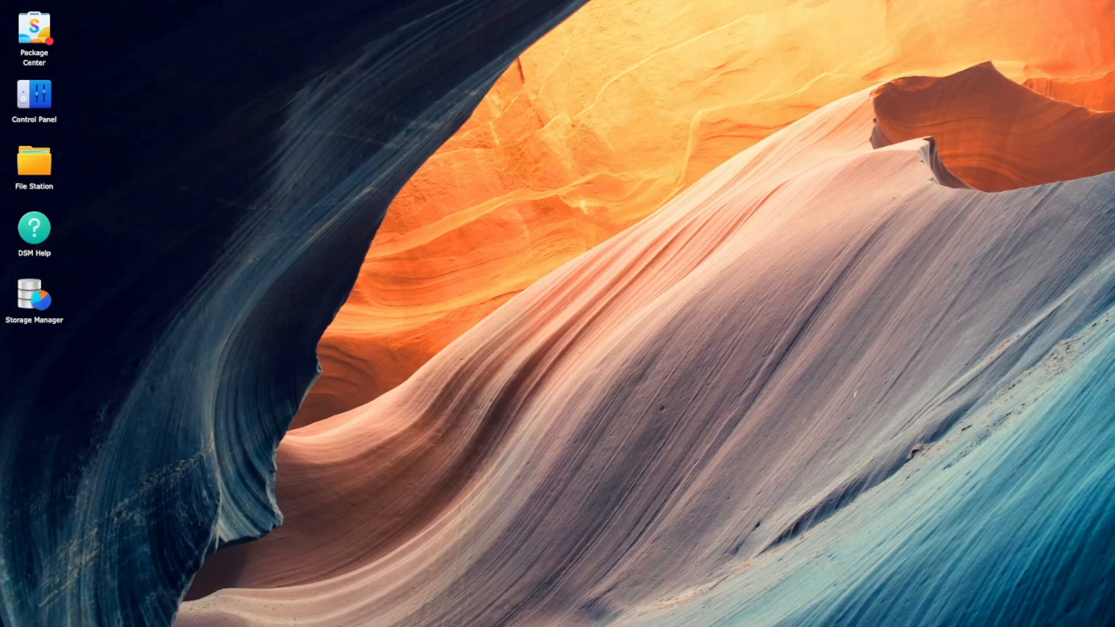